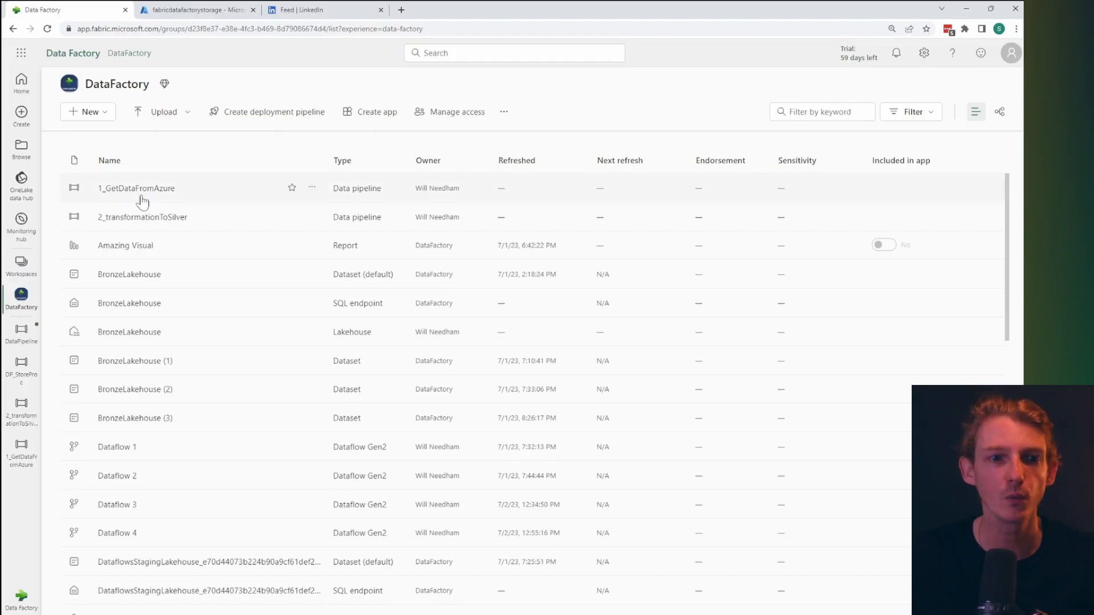
mouse_move(126, 125)
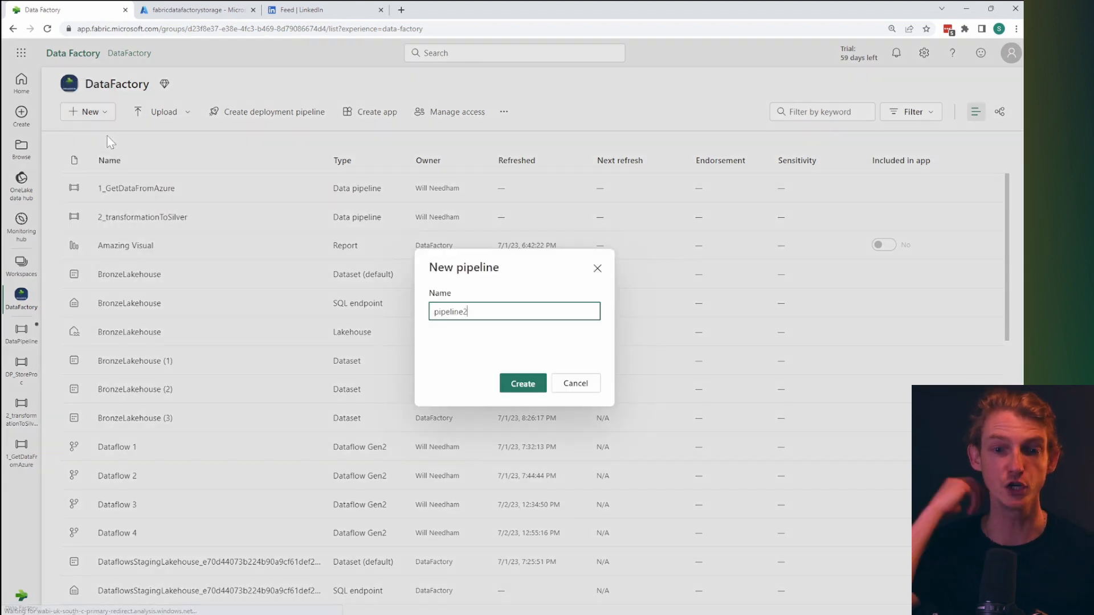
Create a new data pipeline named 'GetDataFromAzure'.
text(GetDataFromAzure)
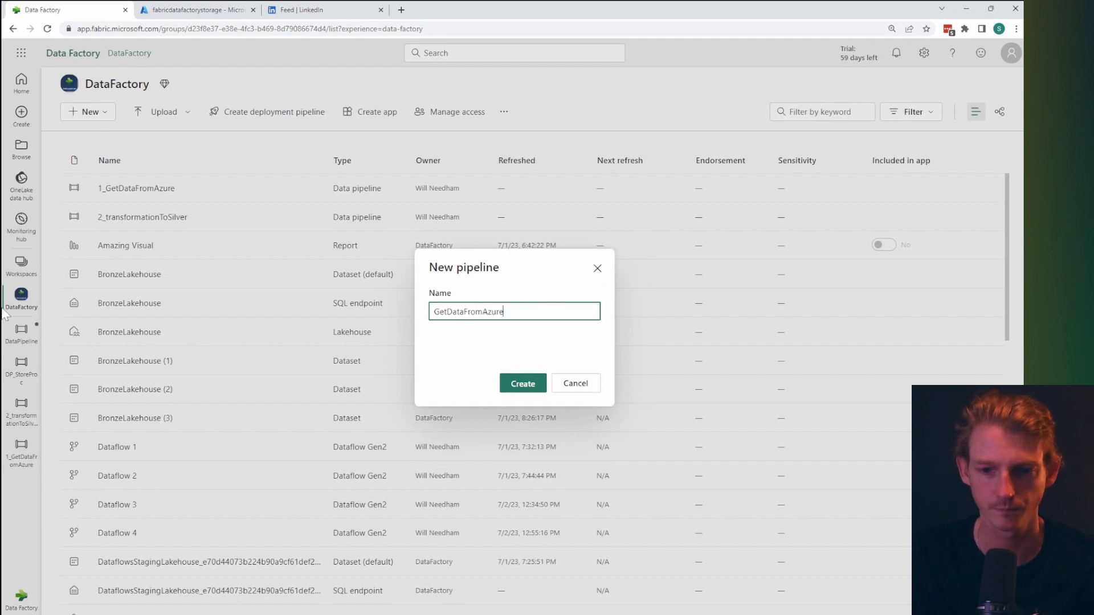
click(522, 382)
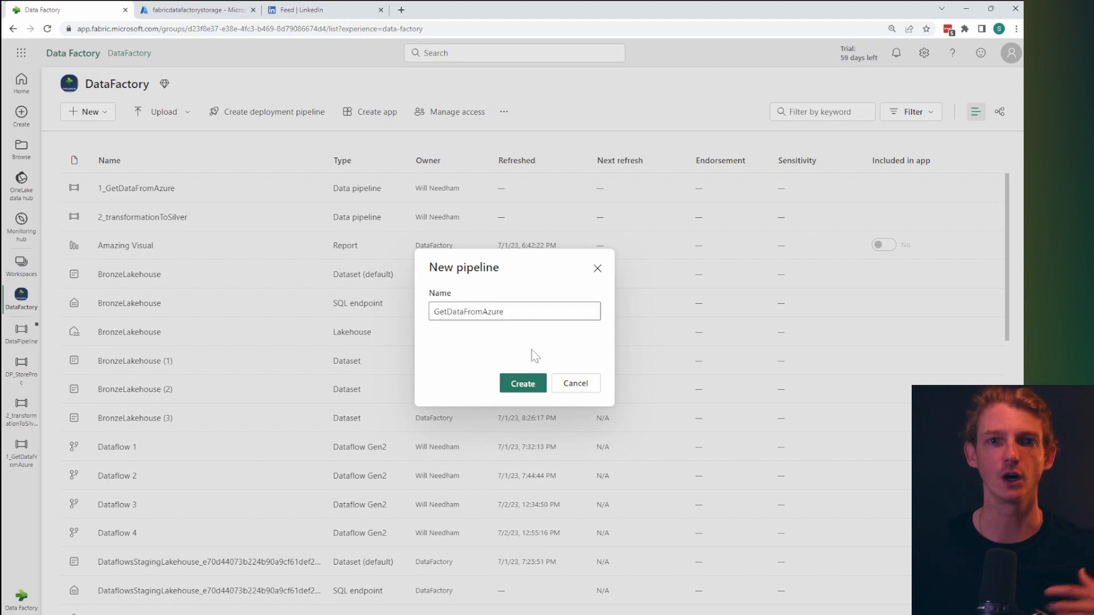
click(522, 383)
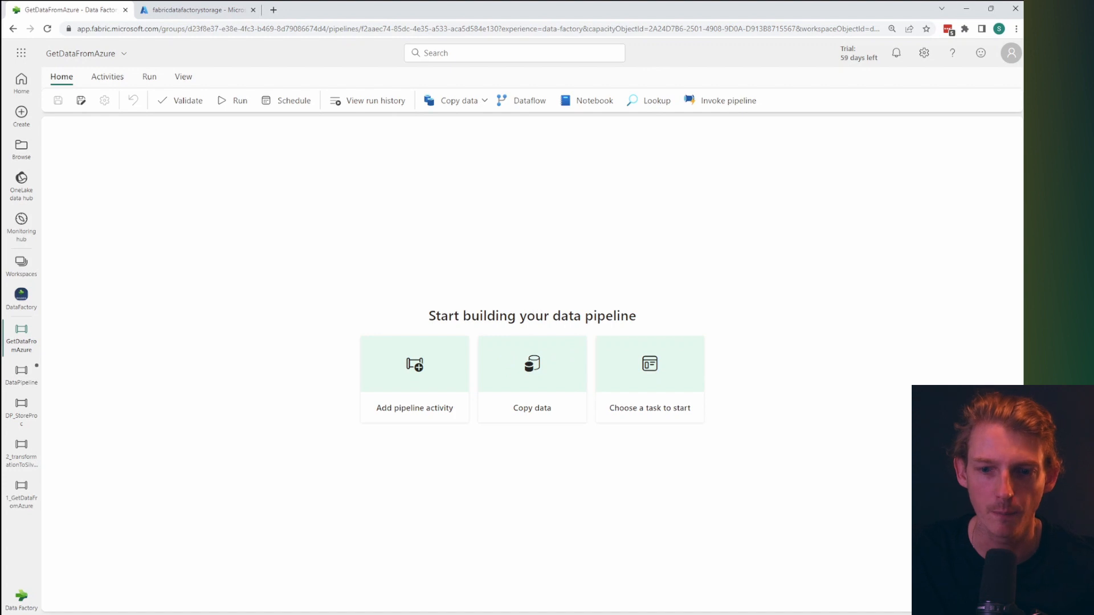
Start a Copy data task and filter the data sources to the Azure category.
click(532, 379)
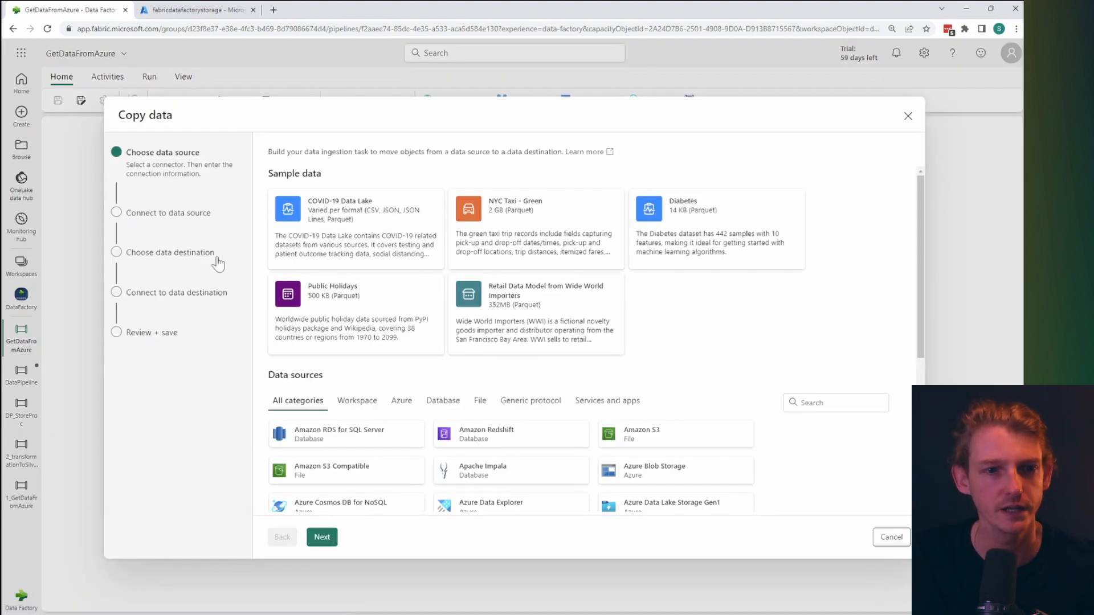
mouse_move(200, 194)
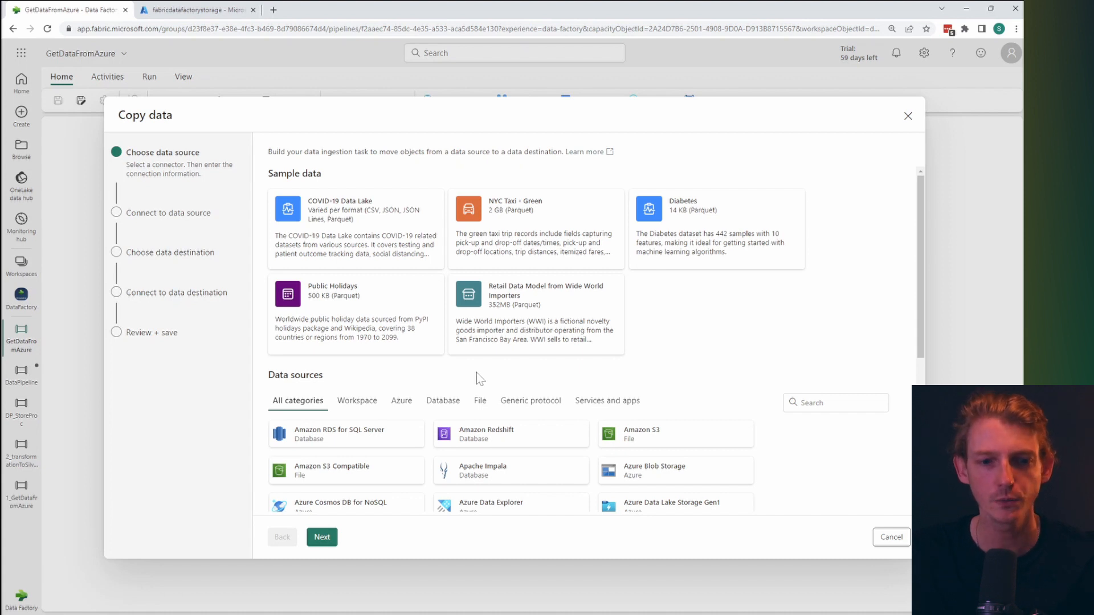
scroll(down, 3)
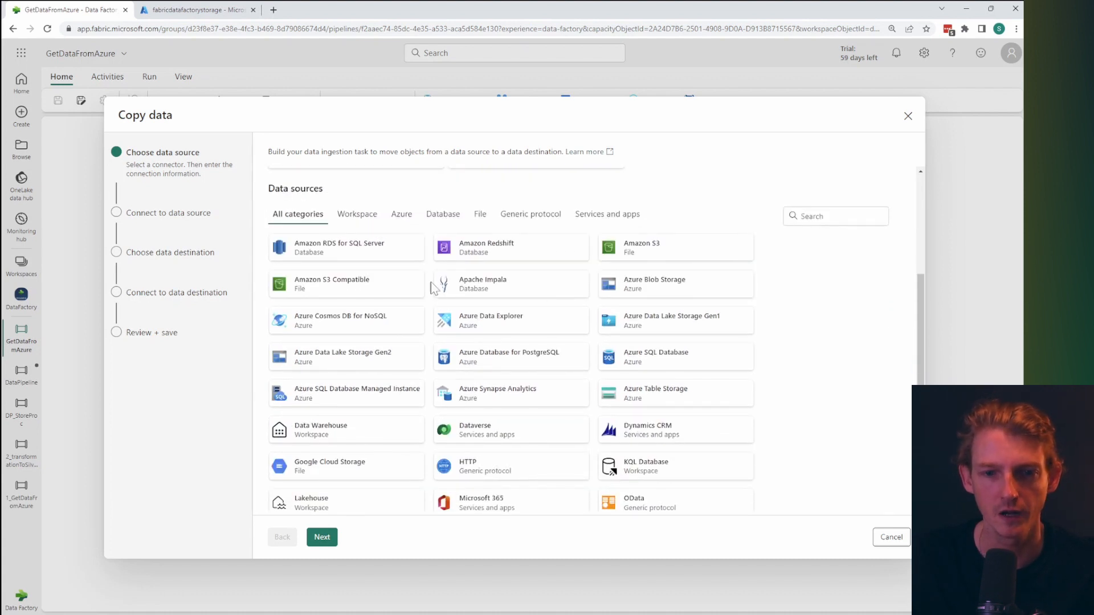
click(401, 215)
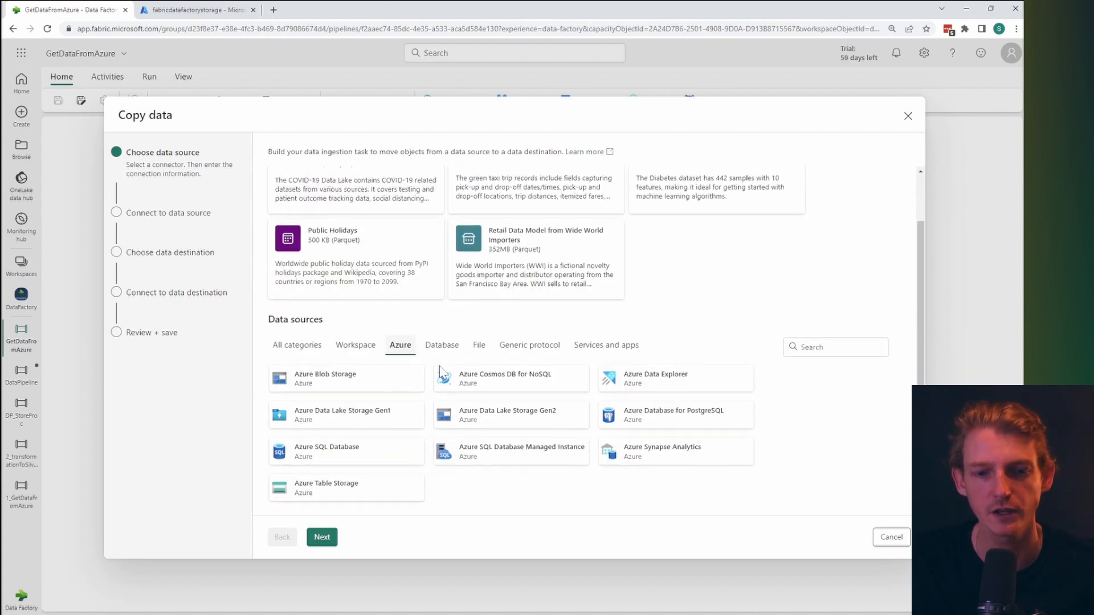
mouse_move(347, 378)
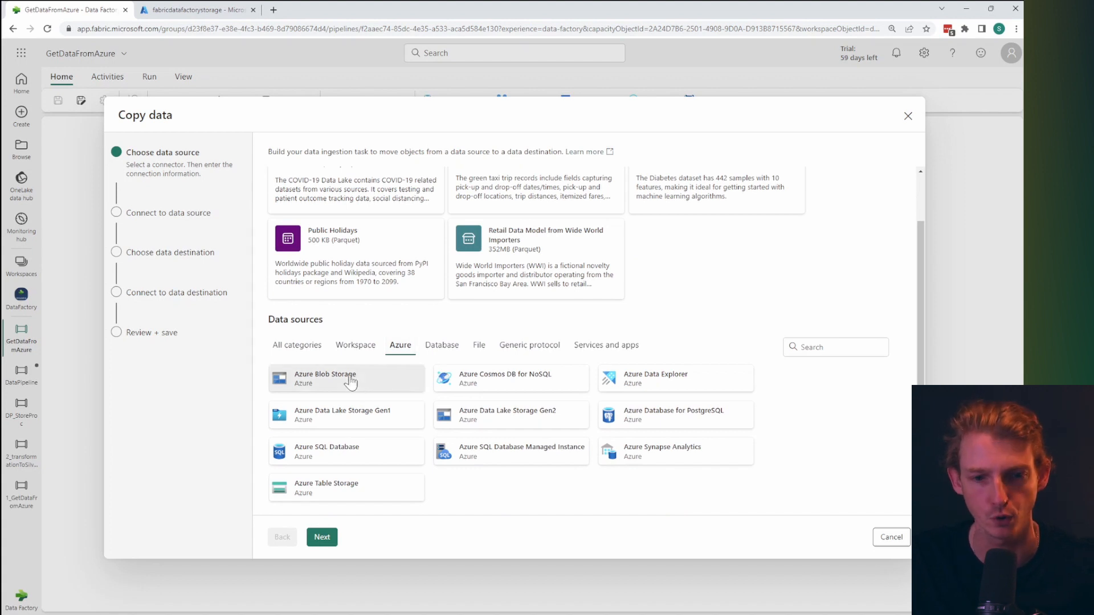
mouse_move(685, 332)
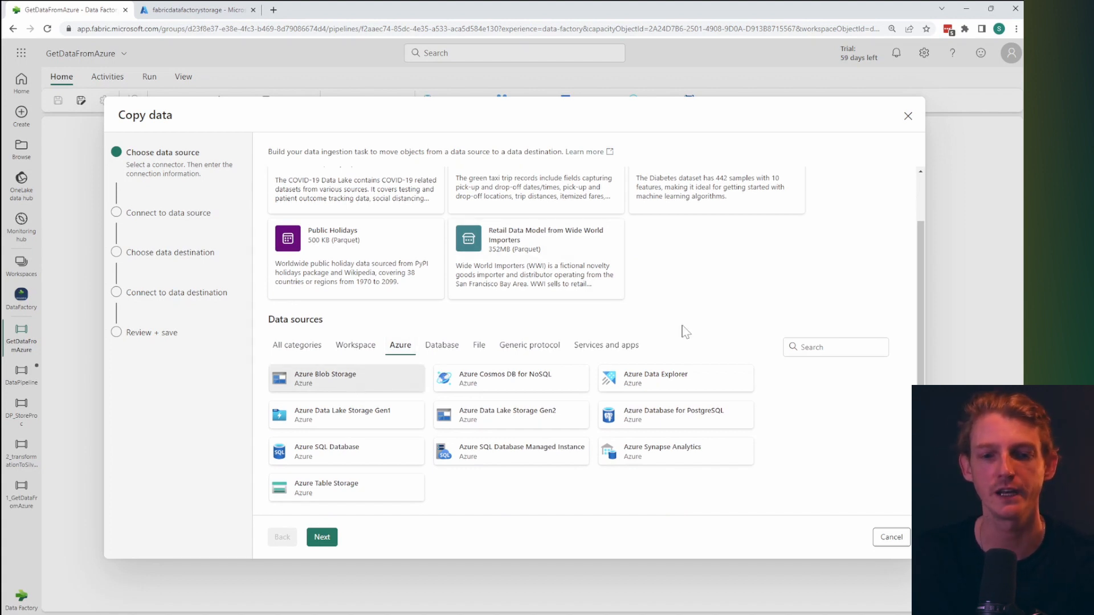
mouse_move(322, 538)
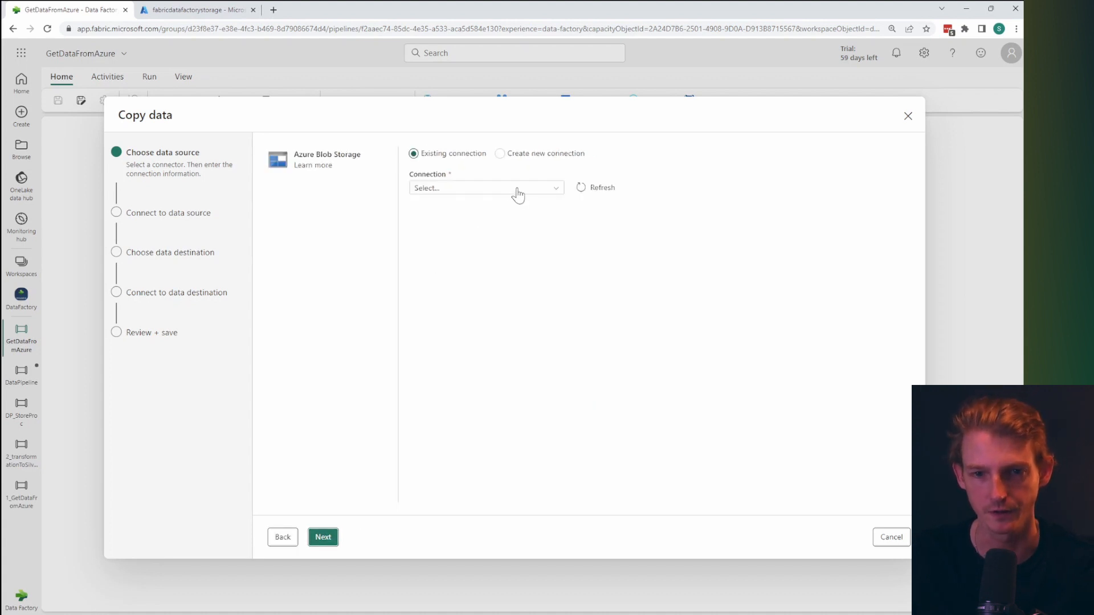
Select the 'Fabric Data Factory Storage learn' connection, test it, and proceed to the storage contents.
click(485, 187)
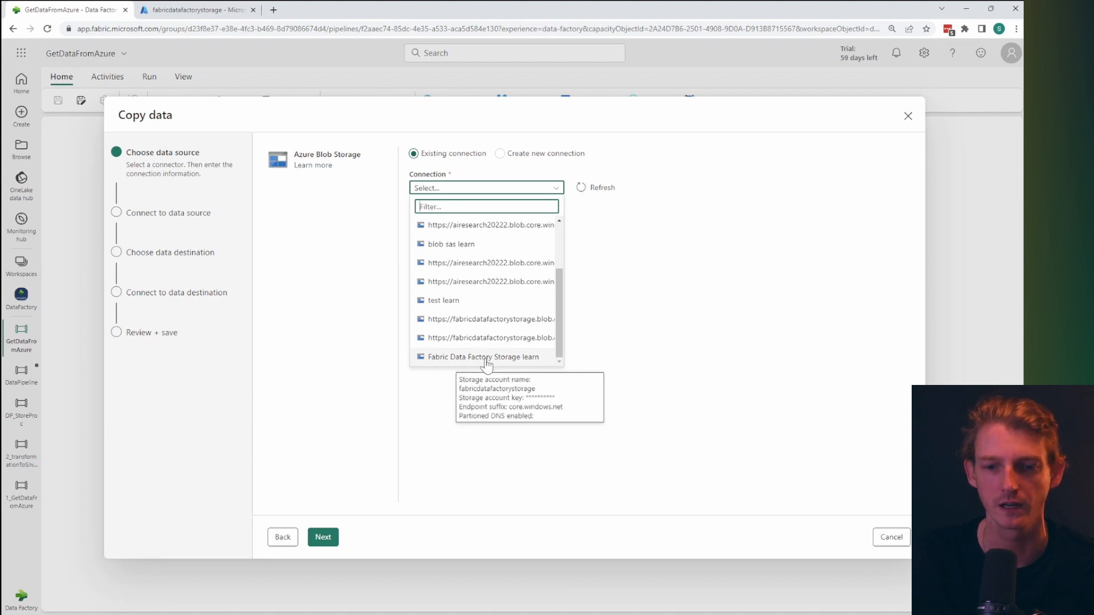
click(482, 357)
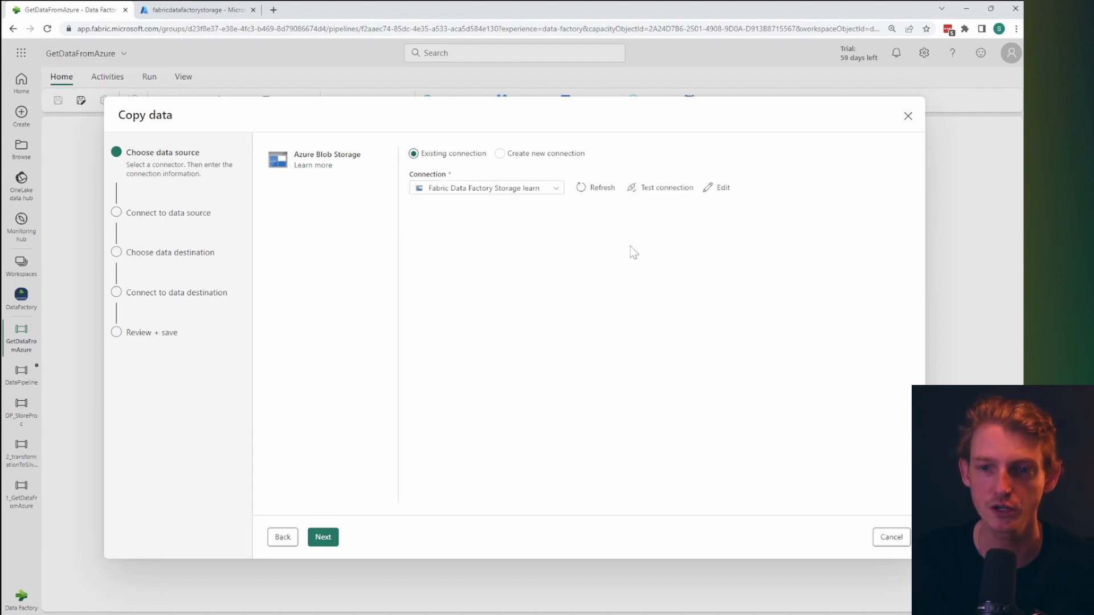
click(666, 187)
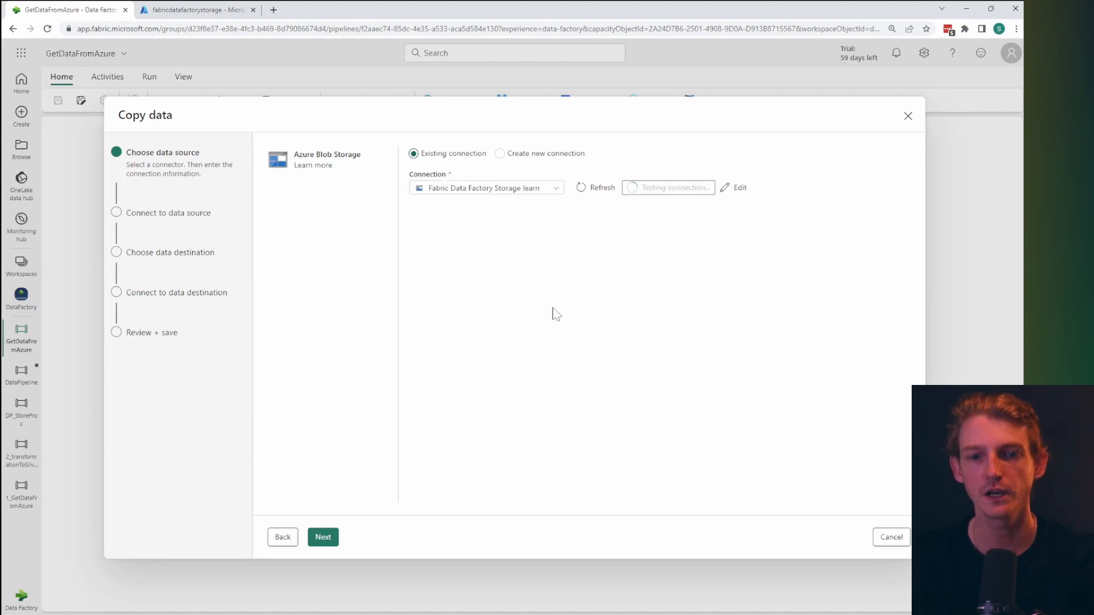
click(666, 187)
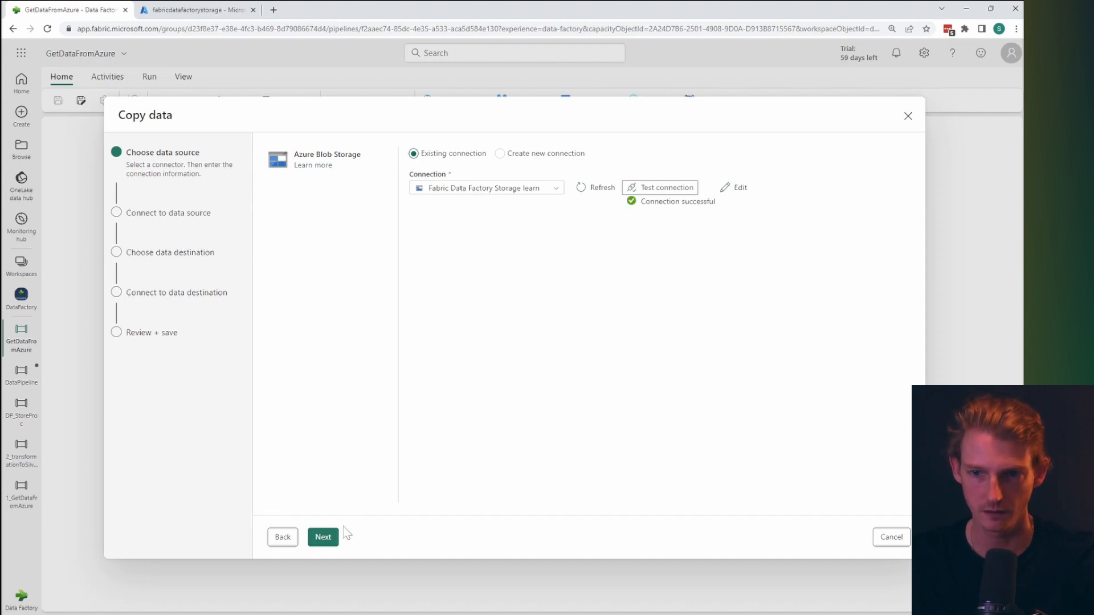
click(322, 538)
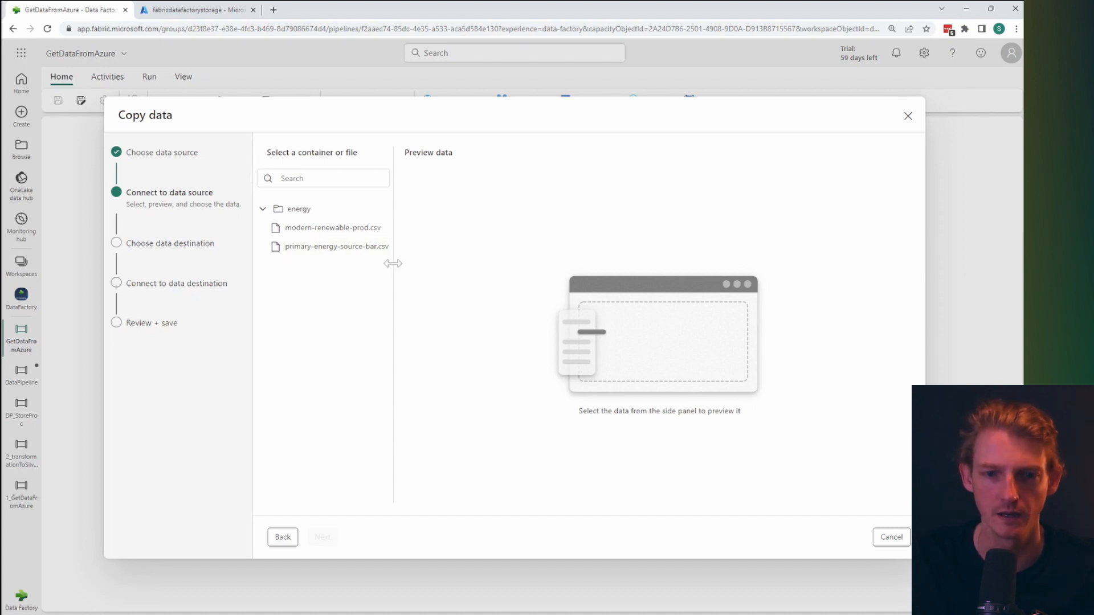
Select and preview modern-renewable-prod.csv in the energy folder as the source file.
drag(392, 264, 416, 264)
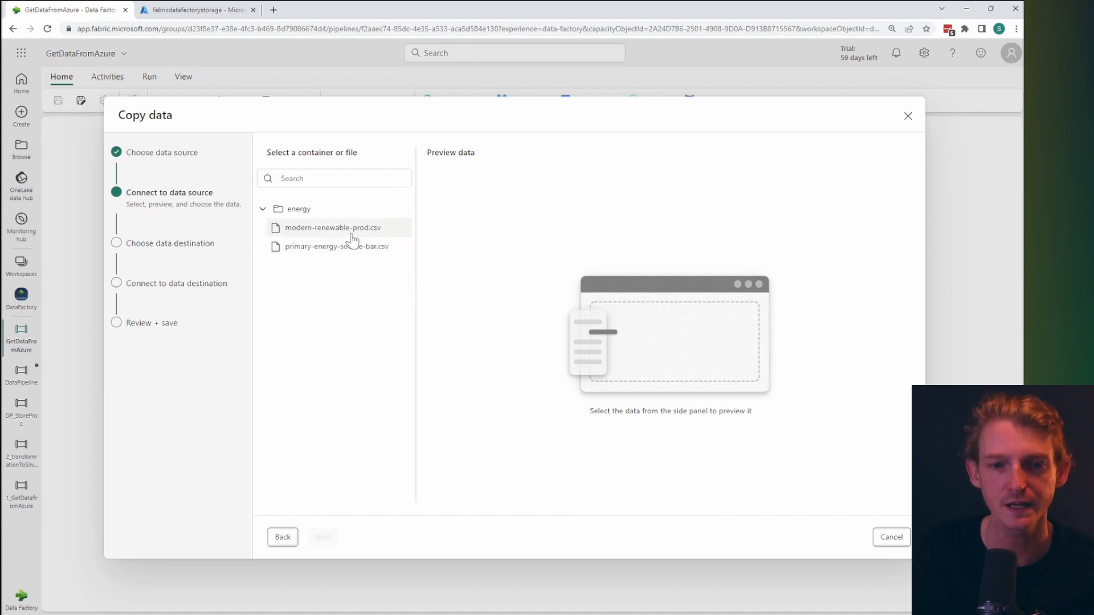
click(332, 227)
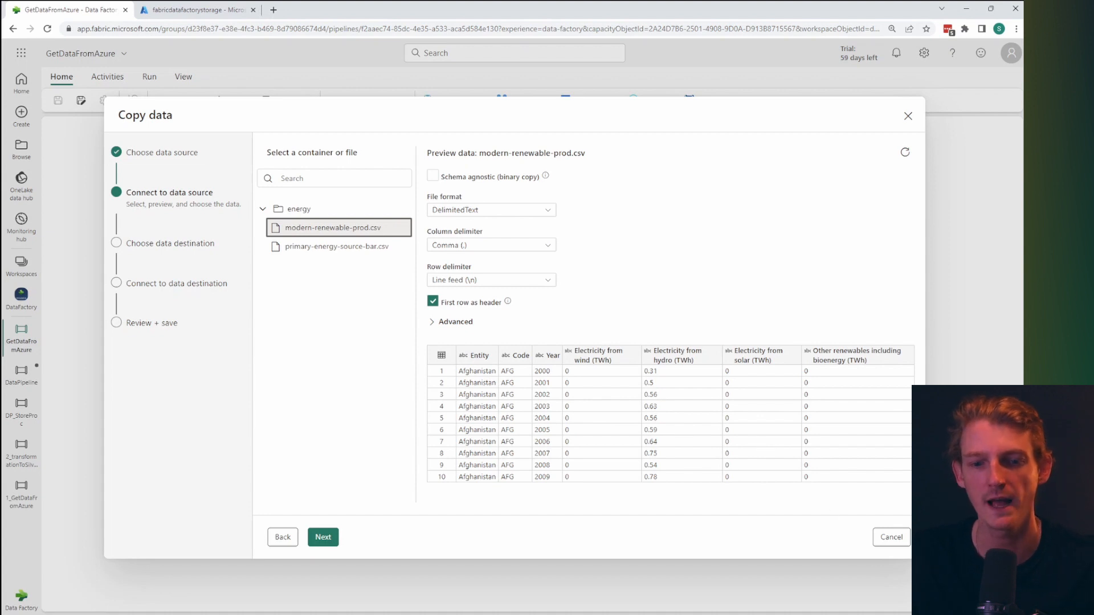
click(322, 537)
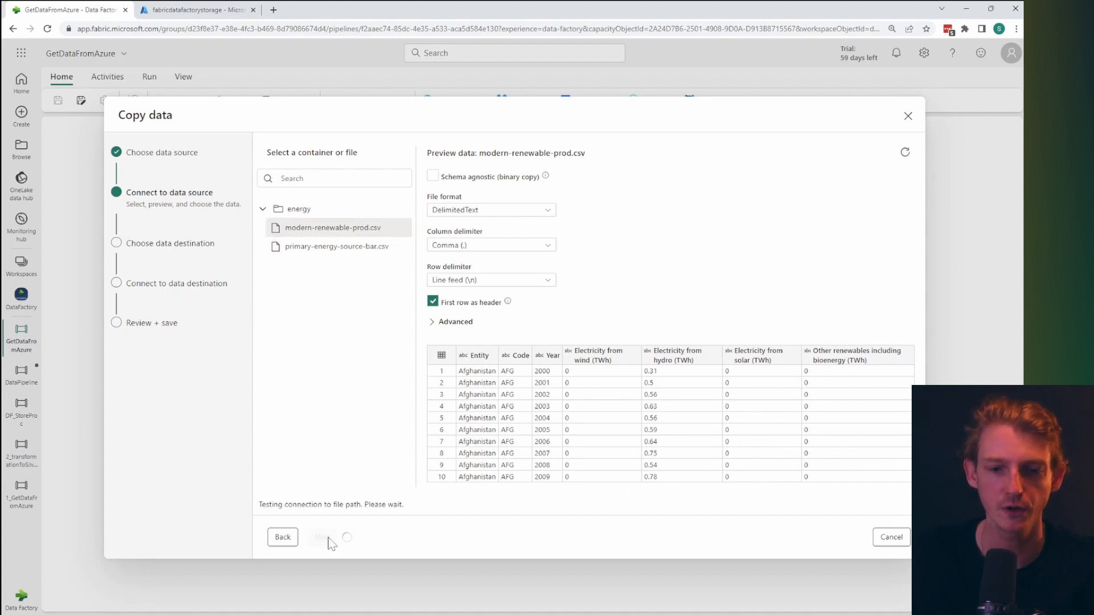
click(322, 537)
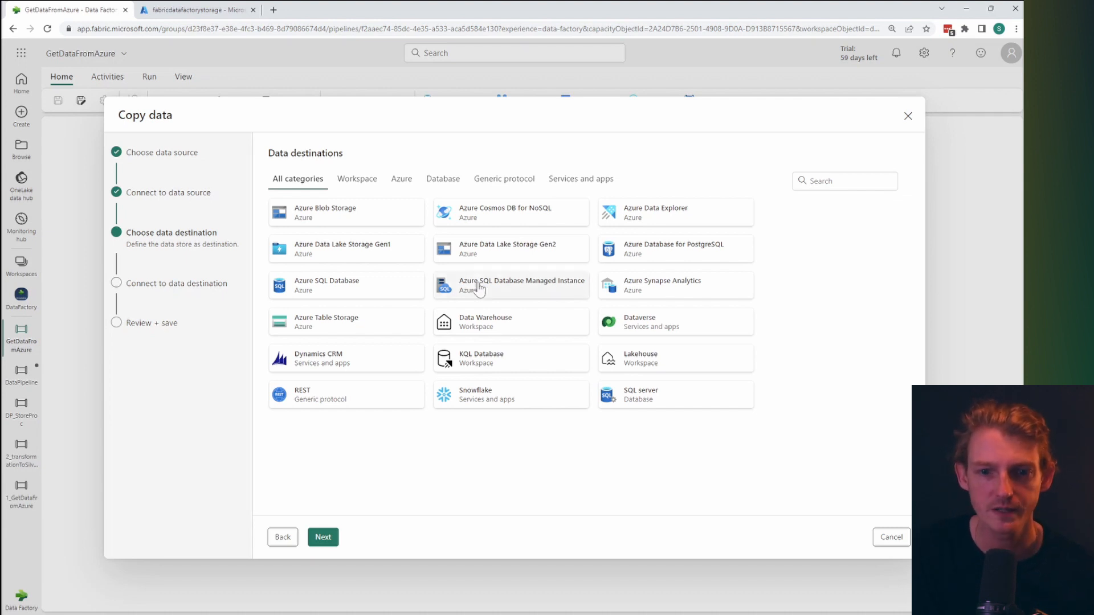
mouse_move(581, 280)
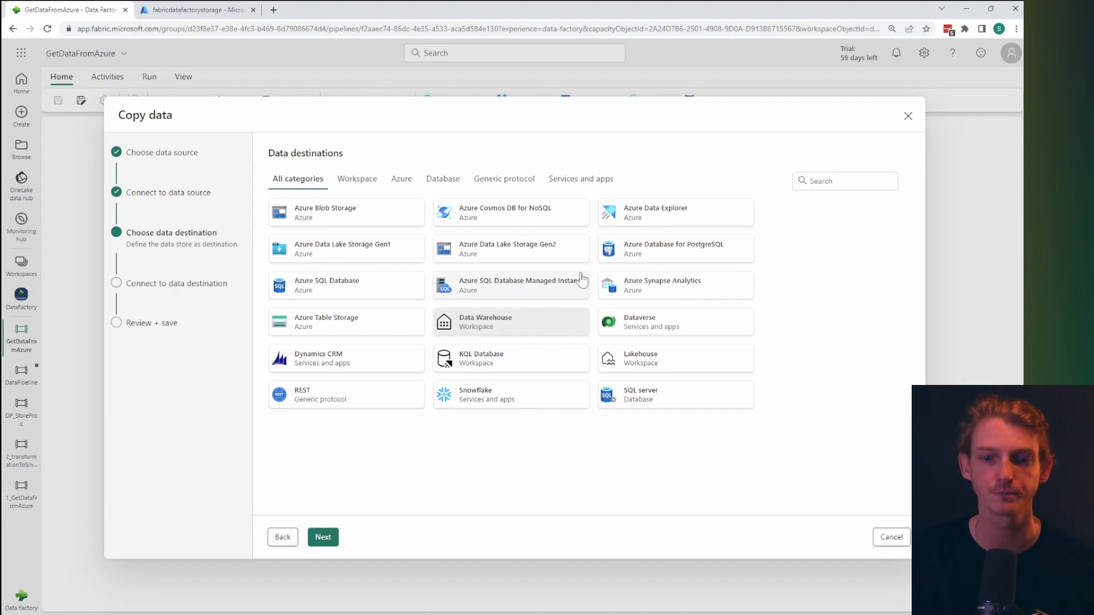
Set EnergyDataWarehouse as the Data Warehouse destination and continue to column mappings.
click(510, 321)
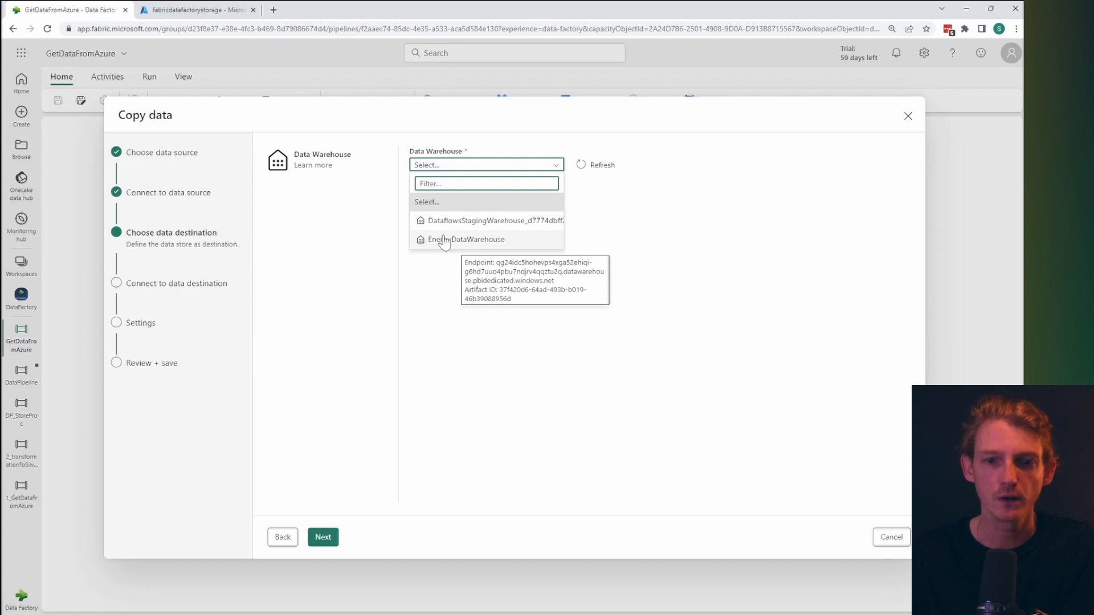
click(467, 240)
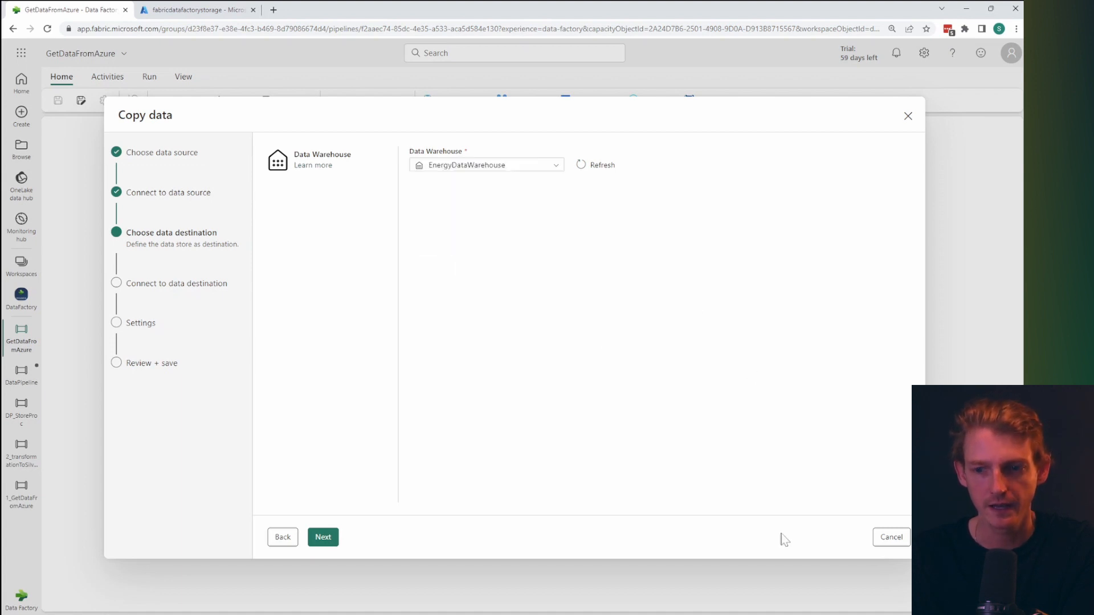
click(322, 536)
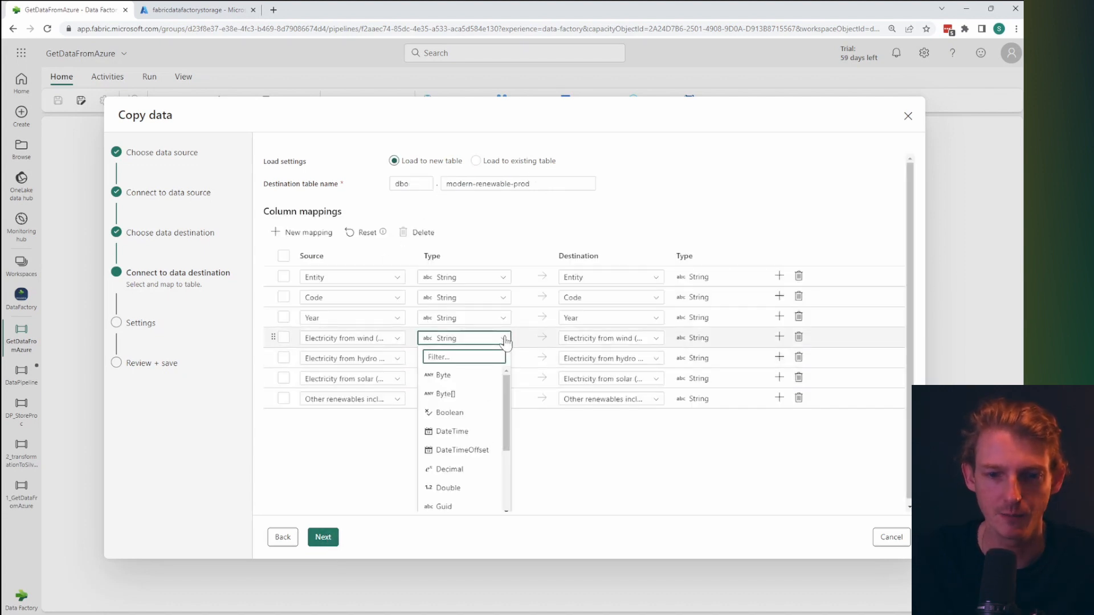
Change the wind and other-renewables column types to Double in the mappings, then advance to settings.
scroll(down, 3)
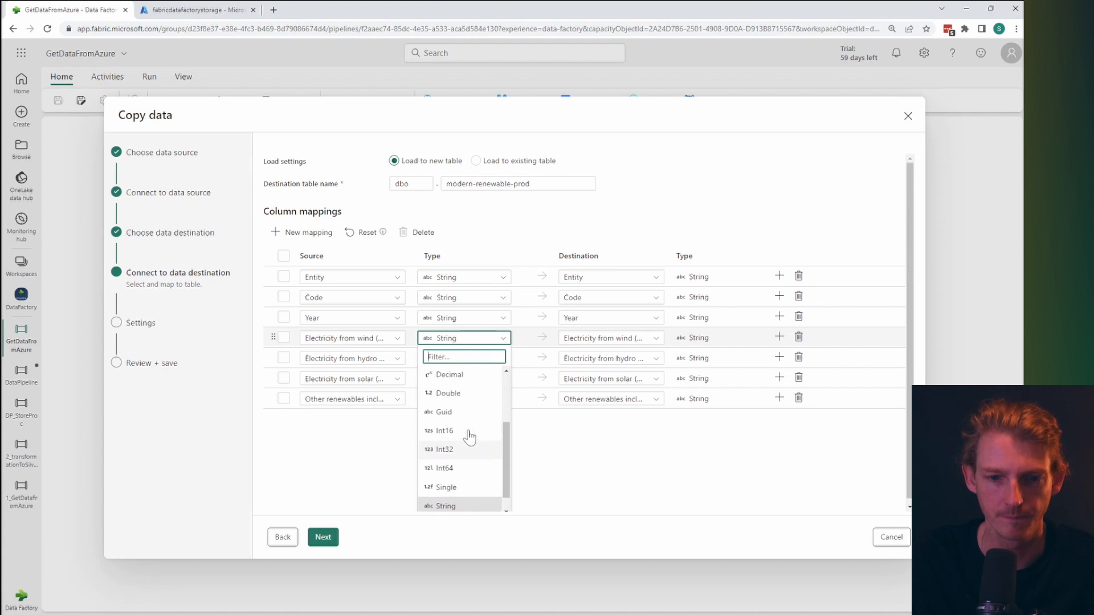
click(448, 393)
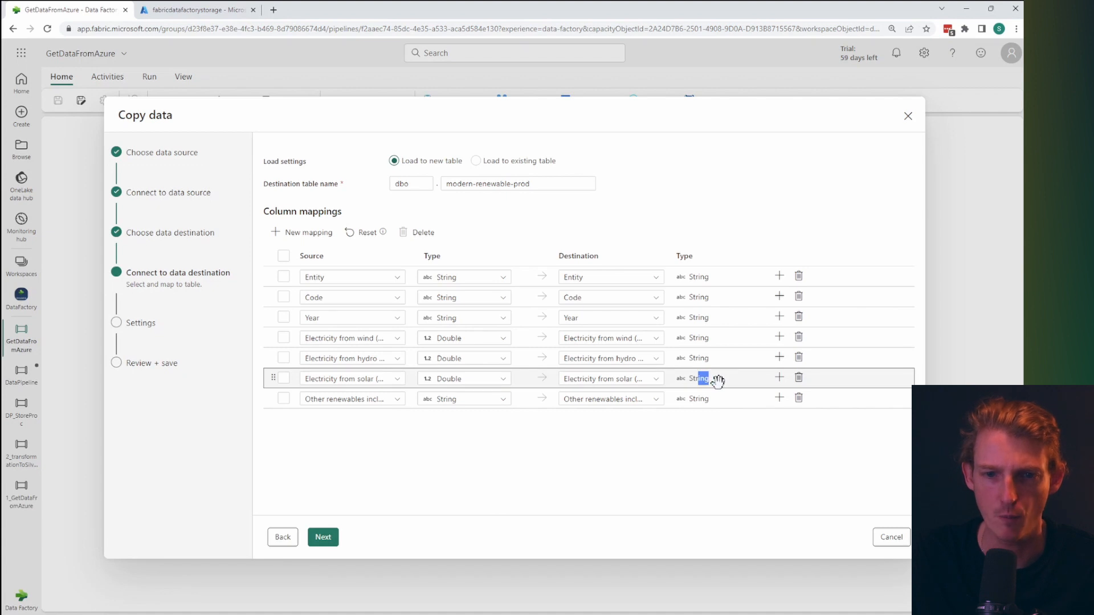
click(464, 398)
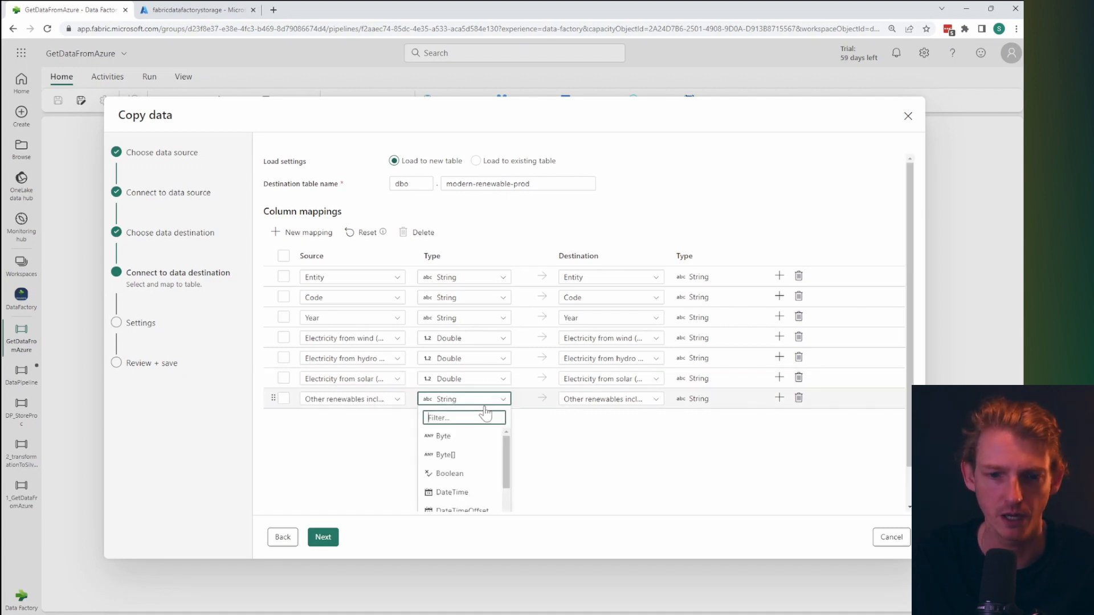
scroll(down, 3)
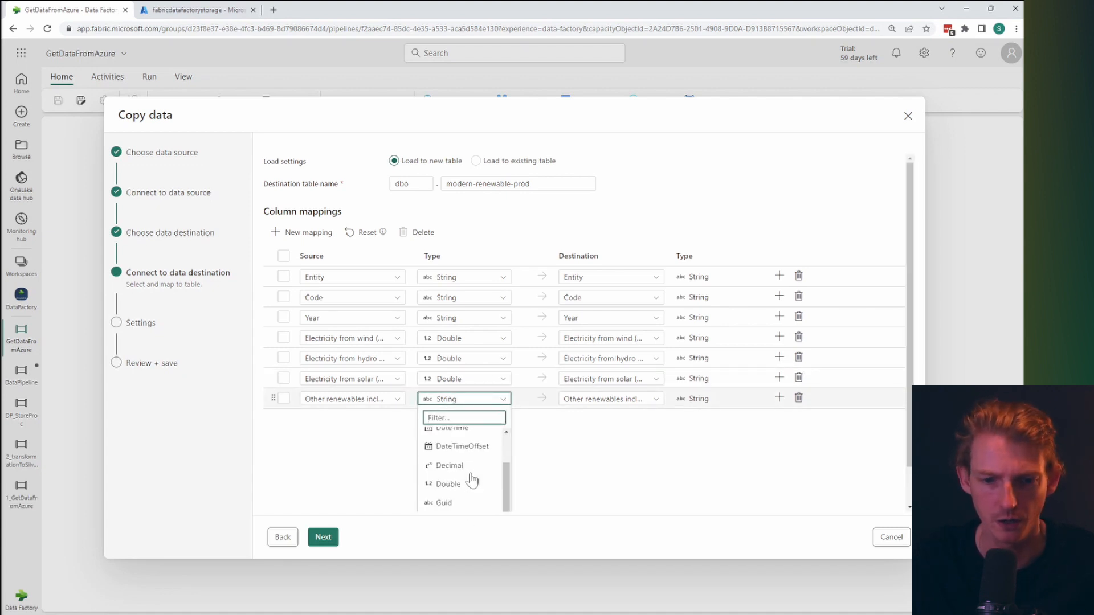
click(449, 484)
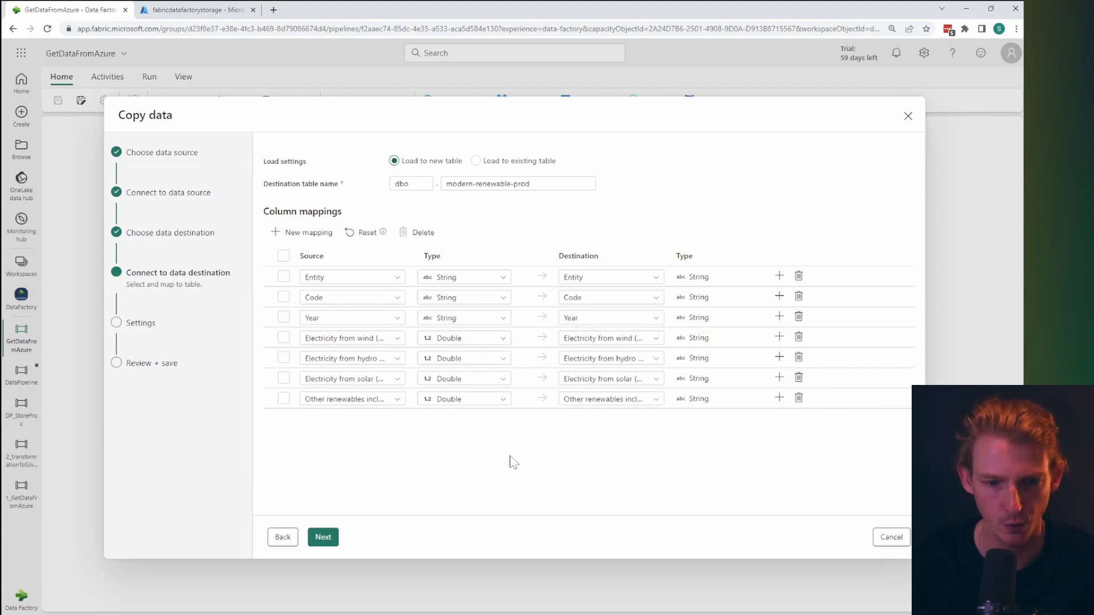
click(321, 537)
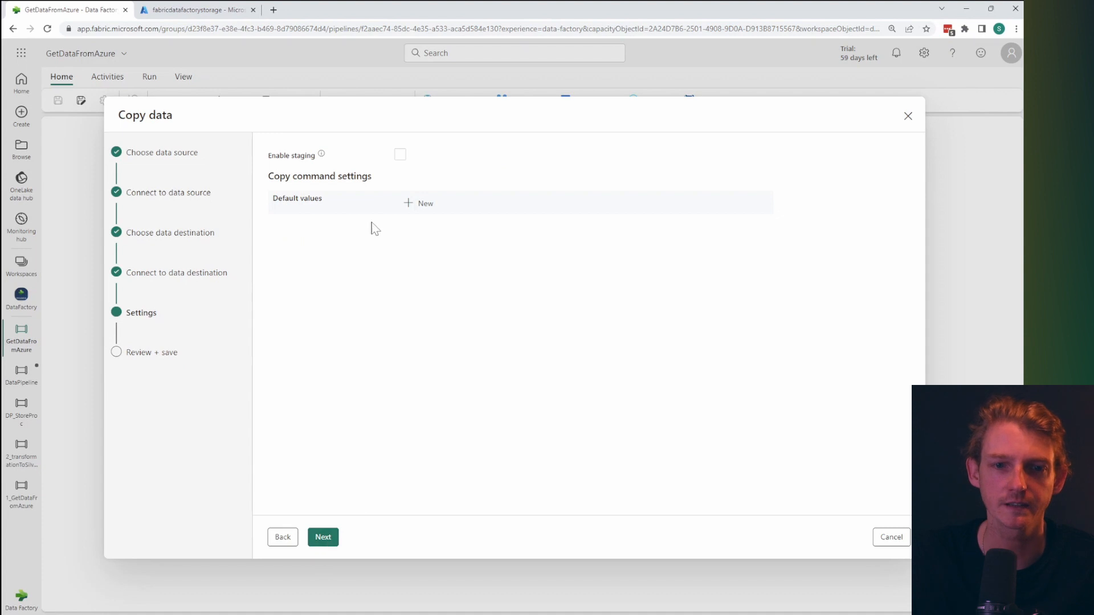
mouse_move(347, 164)
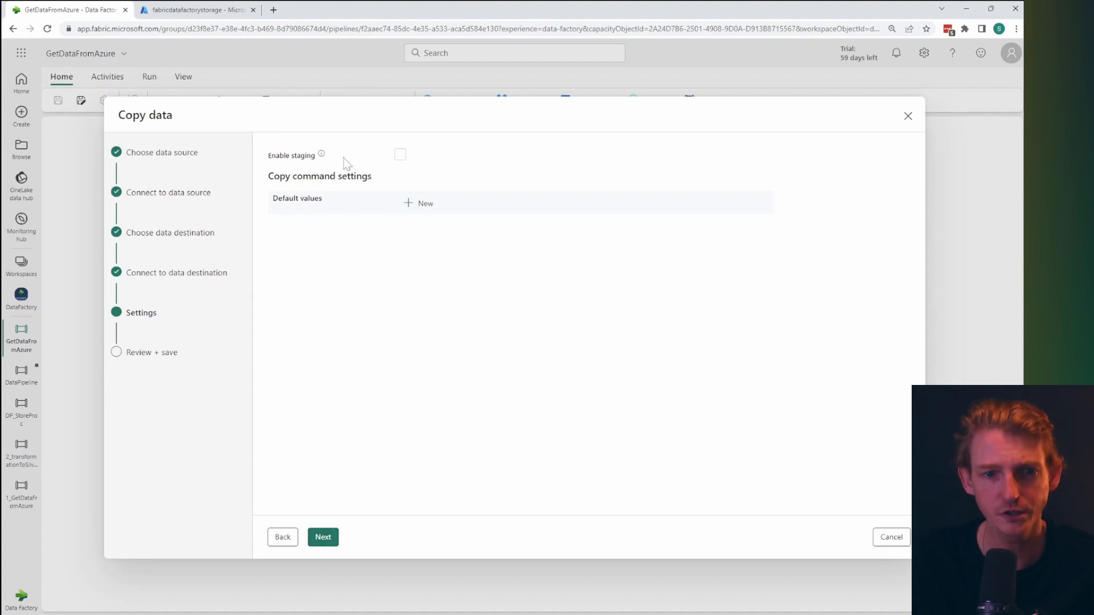
Review the copy summary and Save + Run with immediate data transfer.
click(323, 537)
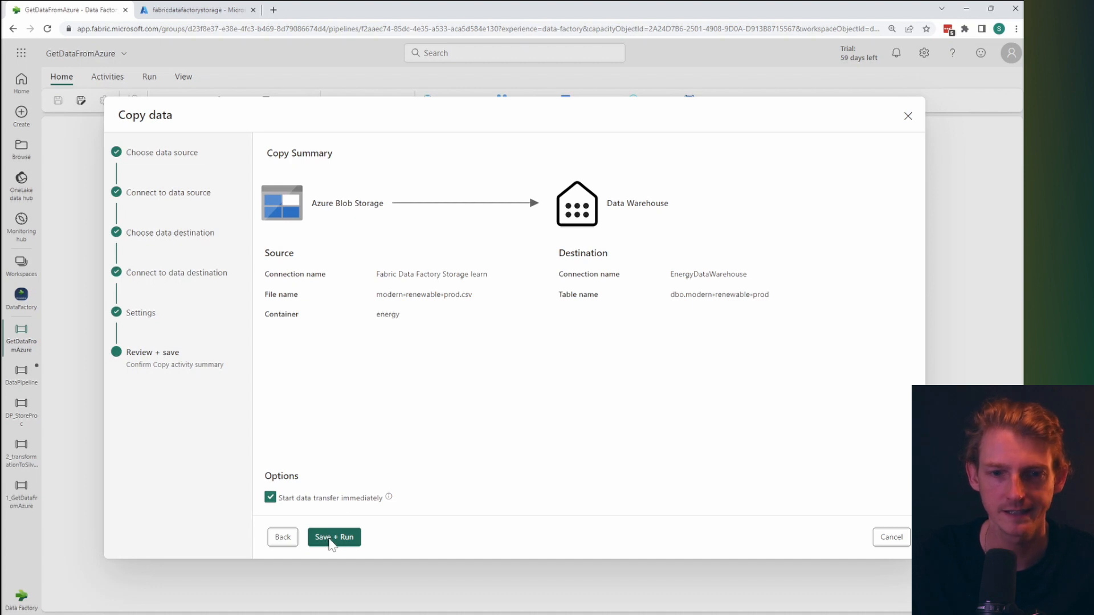
click(333, 537)
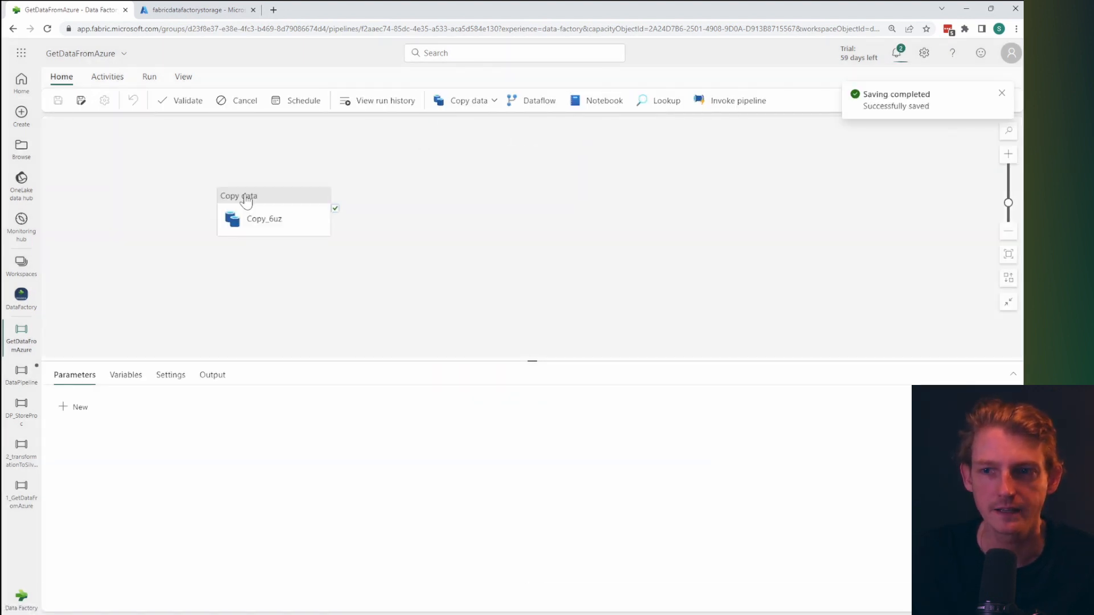
mouse_move(236, 248)
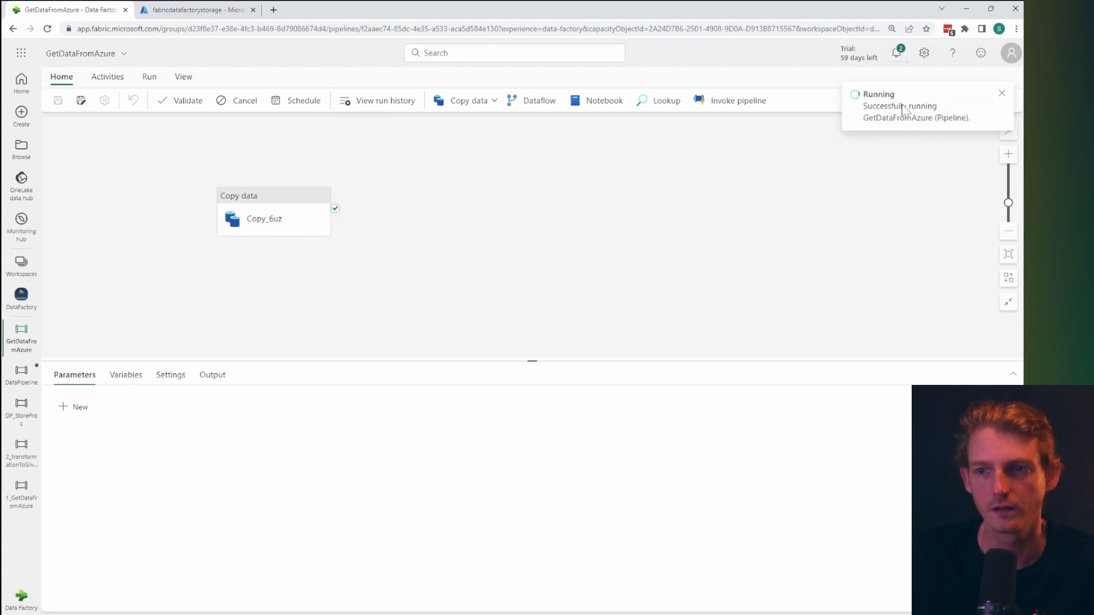
mouse_move(851, 171)
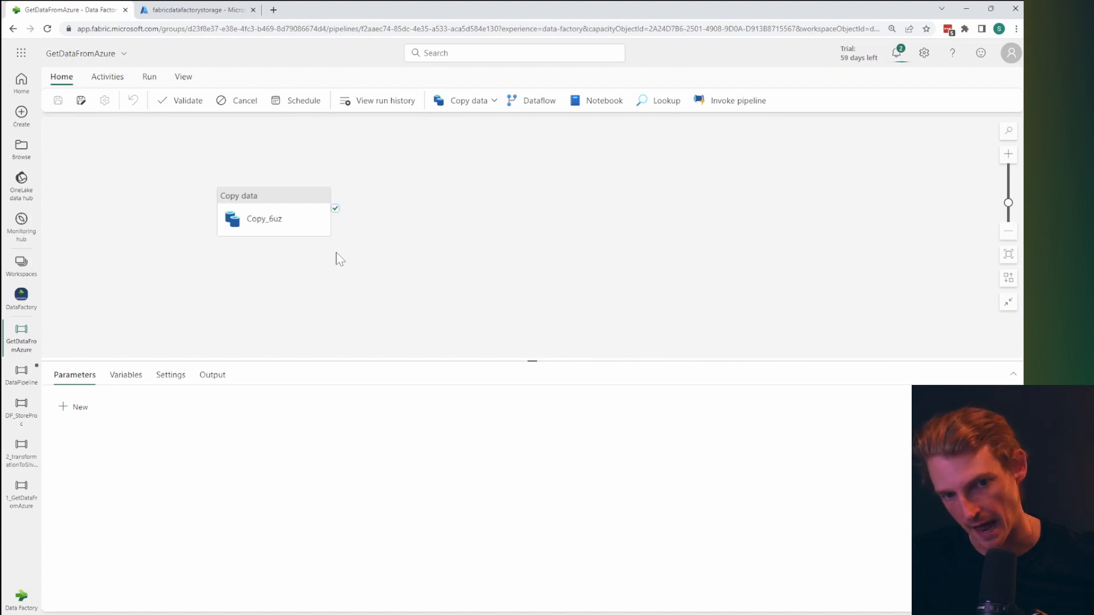
mouse_move(520, 322)
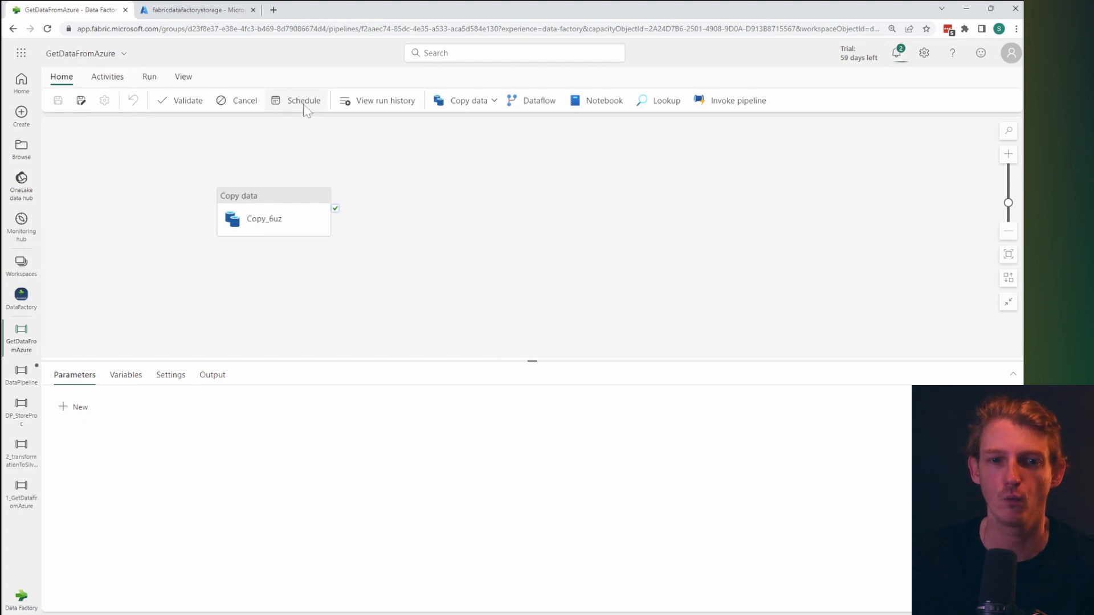
click(303, 101)
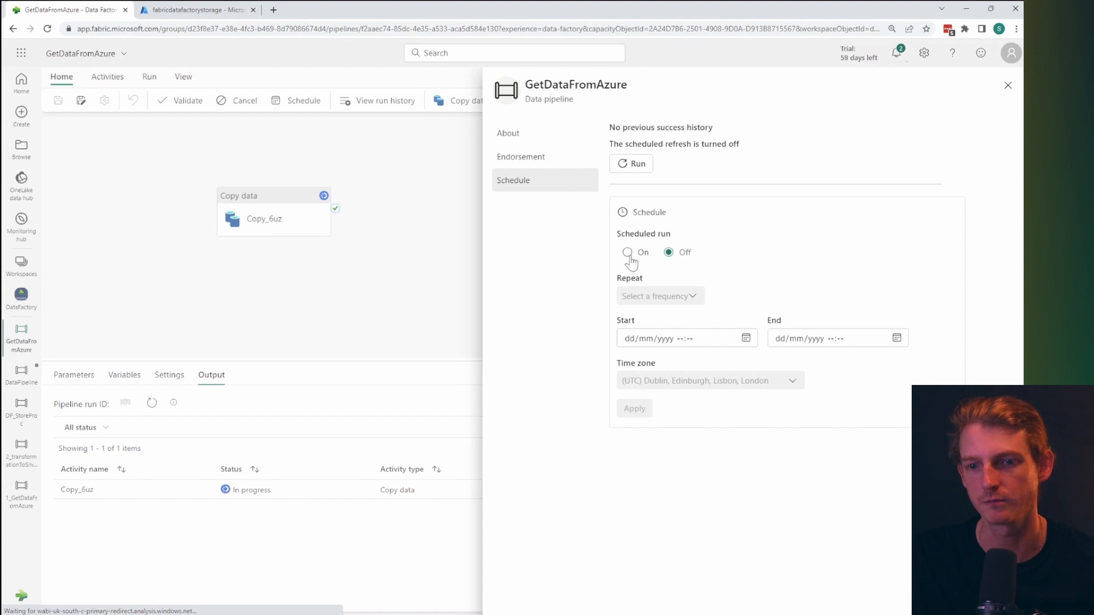
click(626, 252)
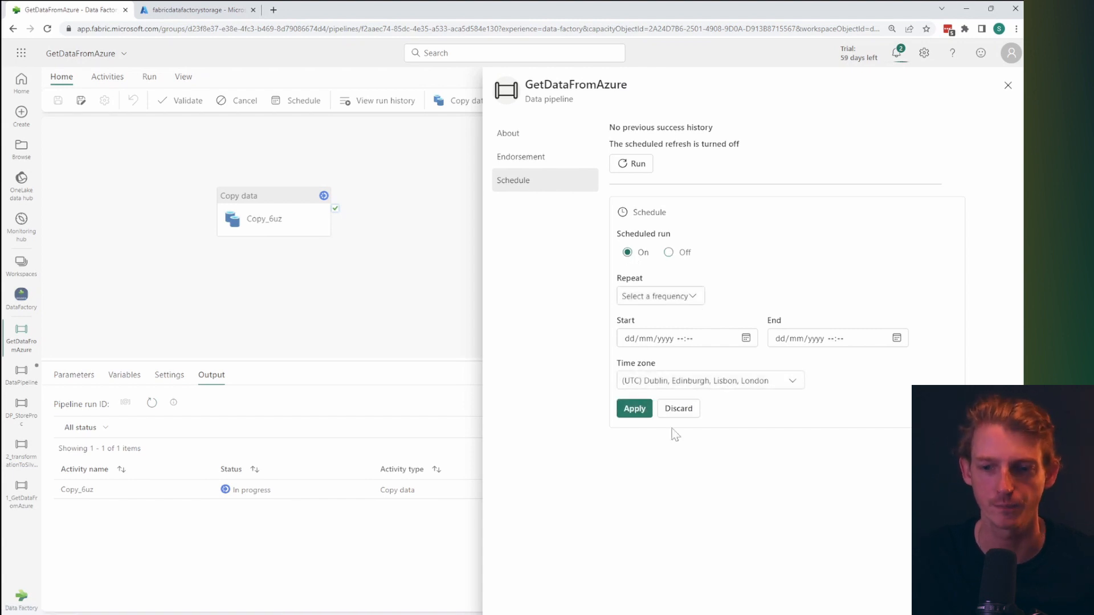
mouse_move(665, 479)
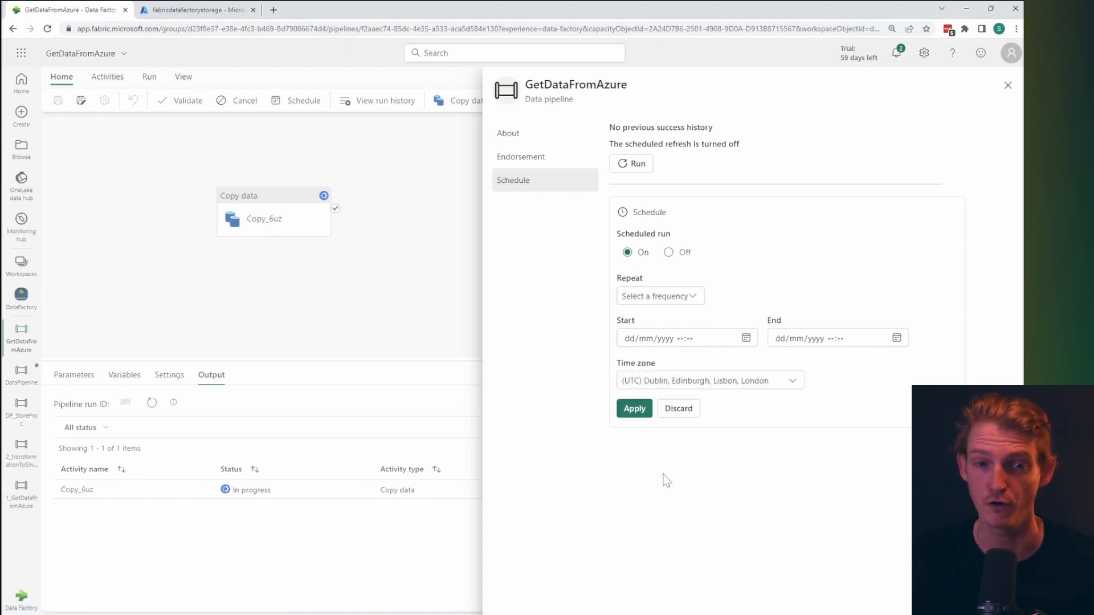
click(667, 252)
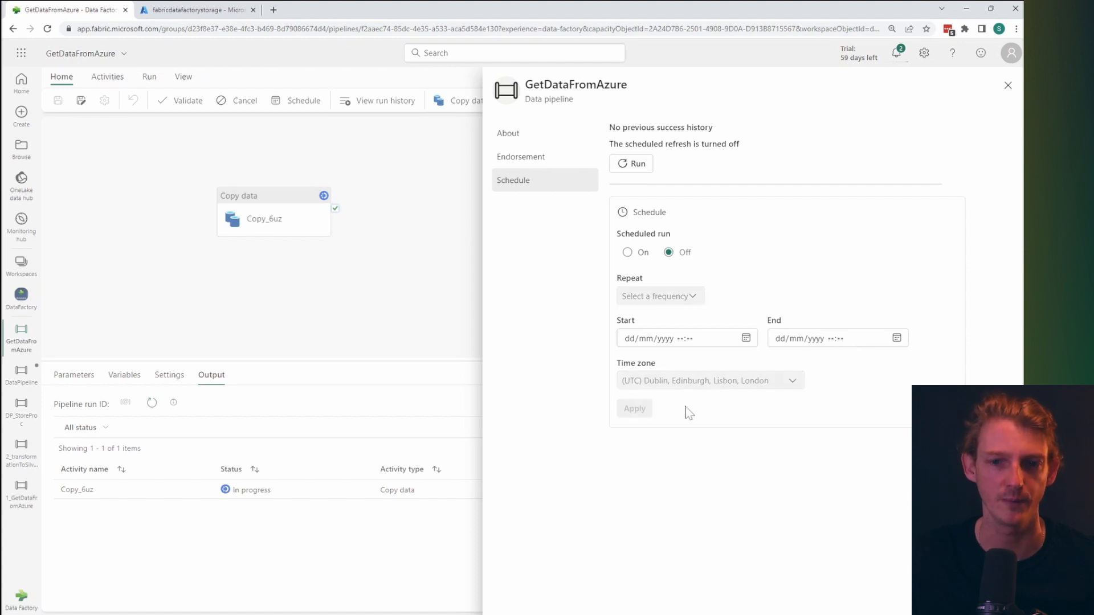
mouse_move(400, 307)
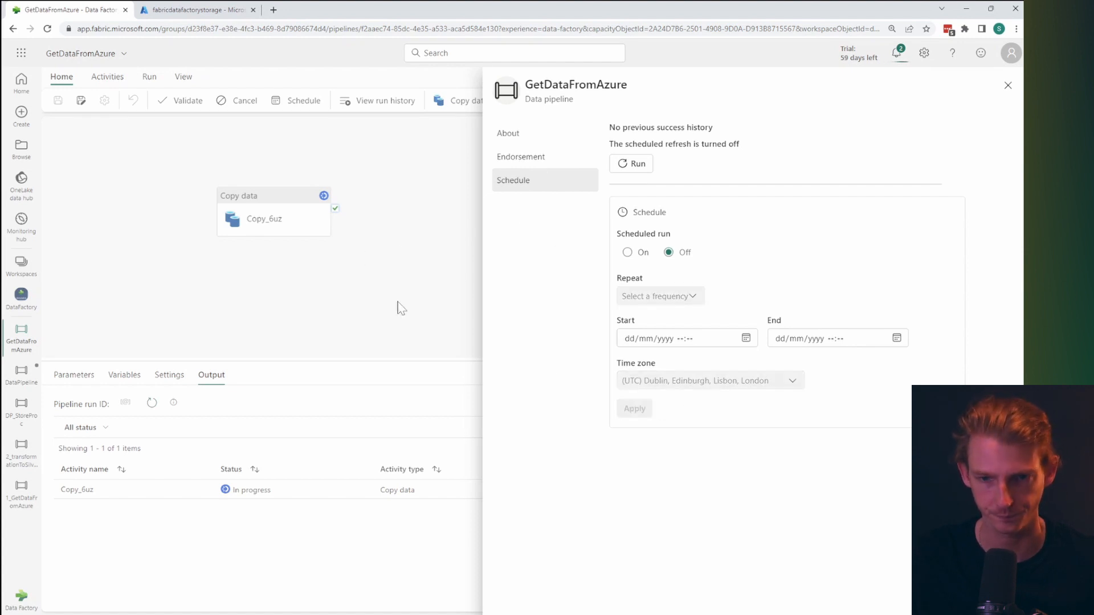
click(1007, 85)
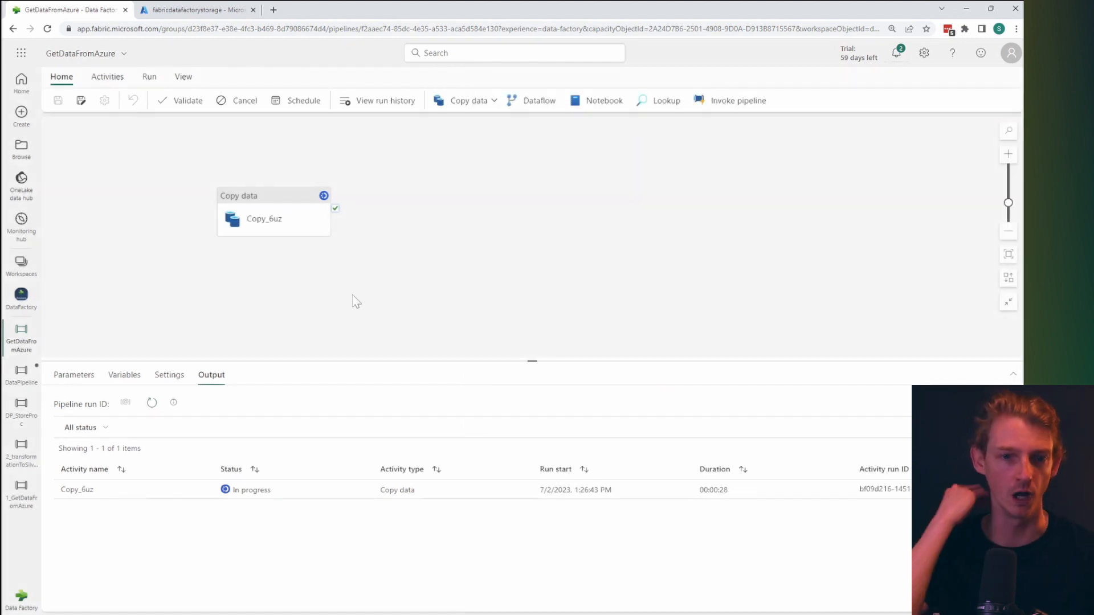
Open the DataFactory workspace from the left navigation bar.
click(21, 298)
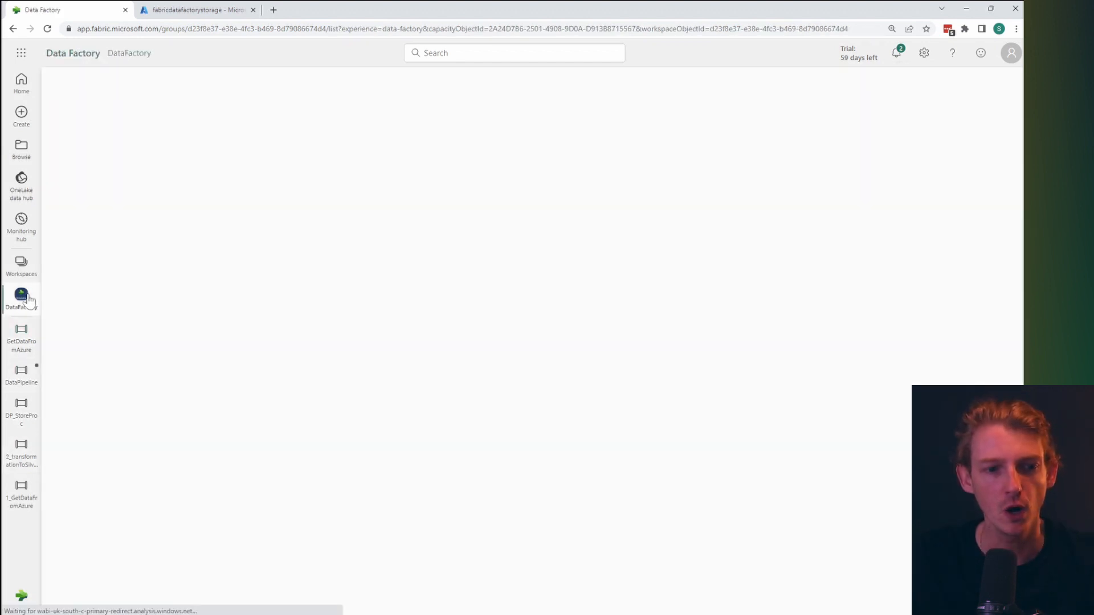
click(21, 298)
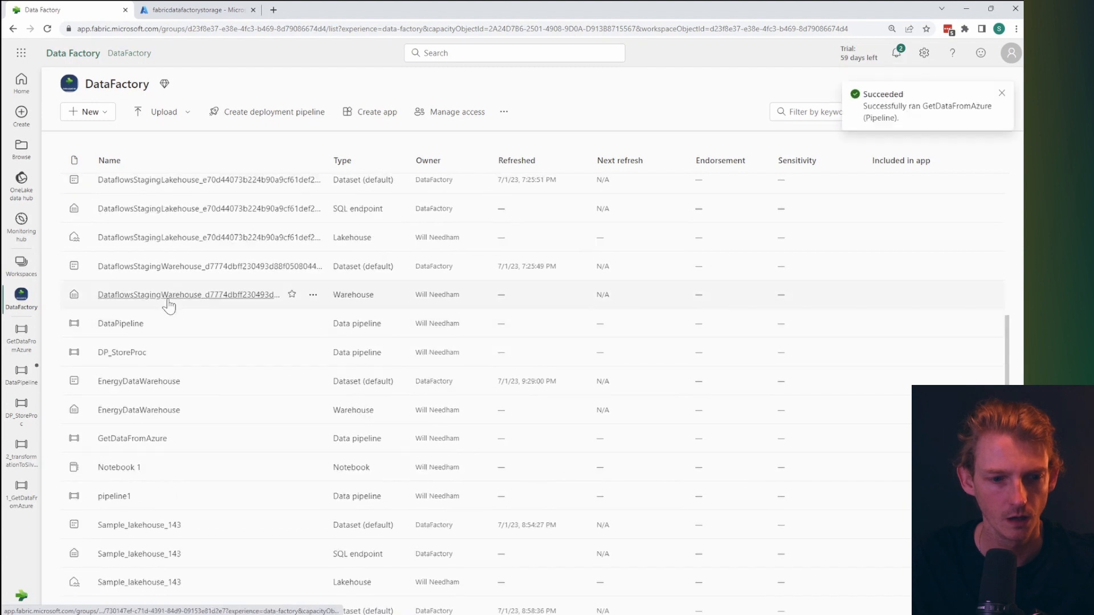
click(139, 410)
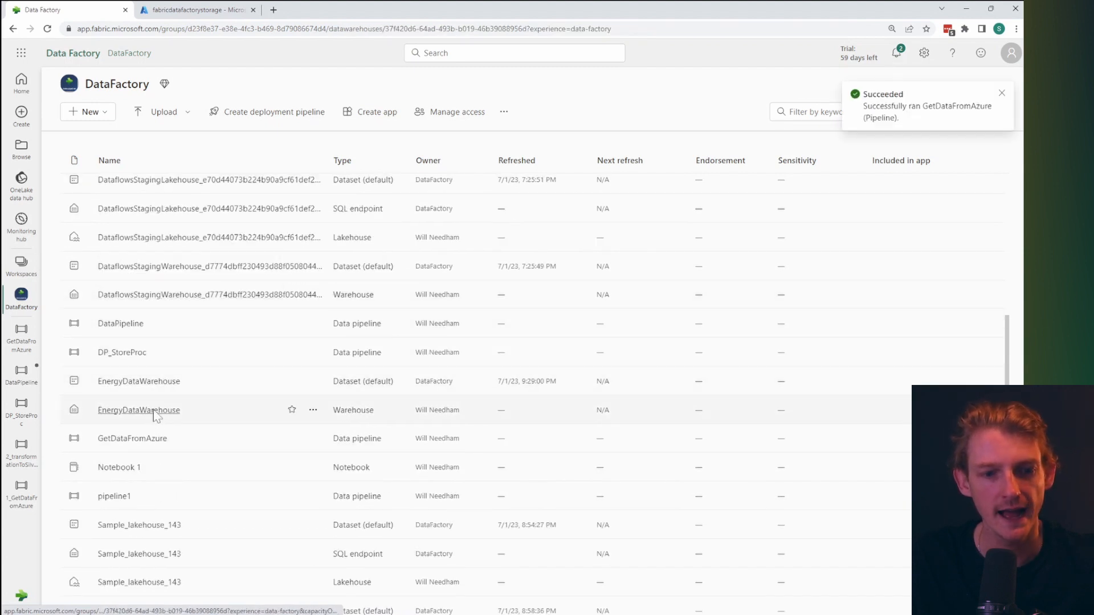
Open the EnergyDataWarehouse warehouse from the workspace list.
click(138, 410)
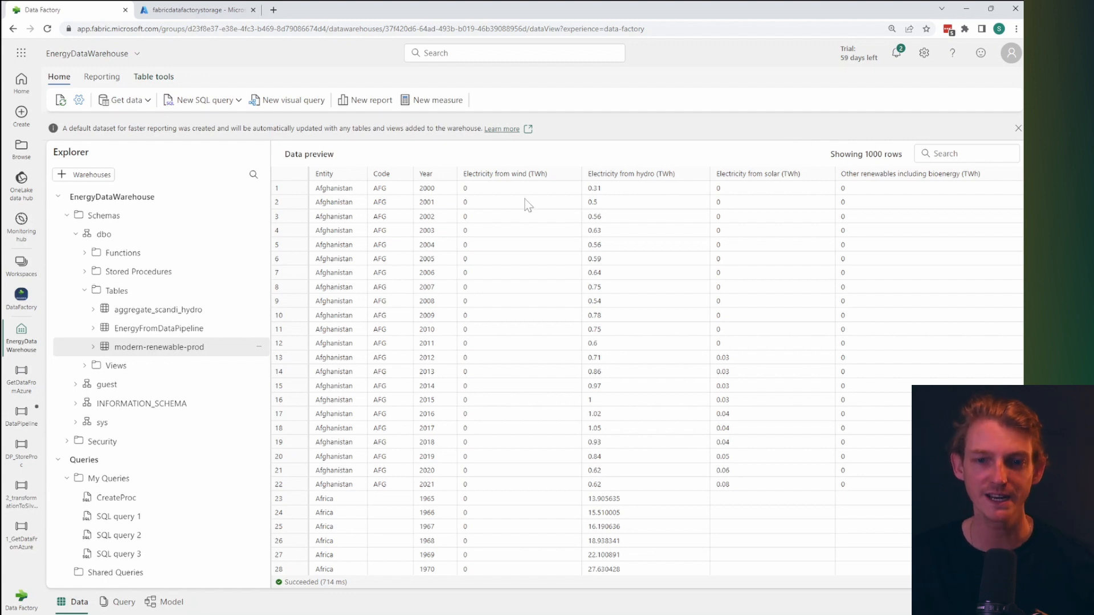
mouse_move(399, 431)
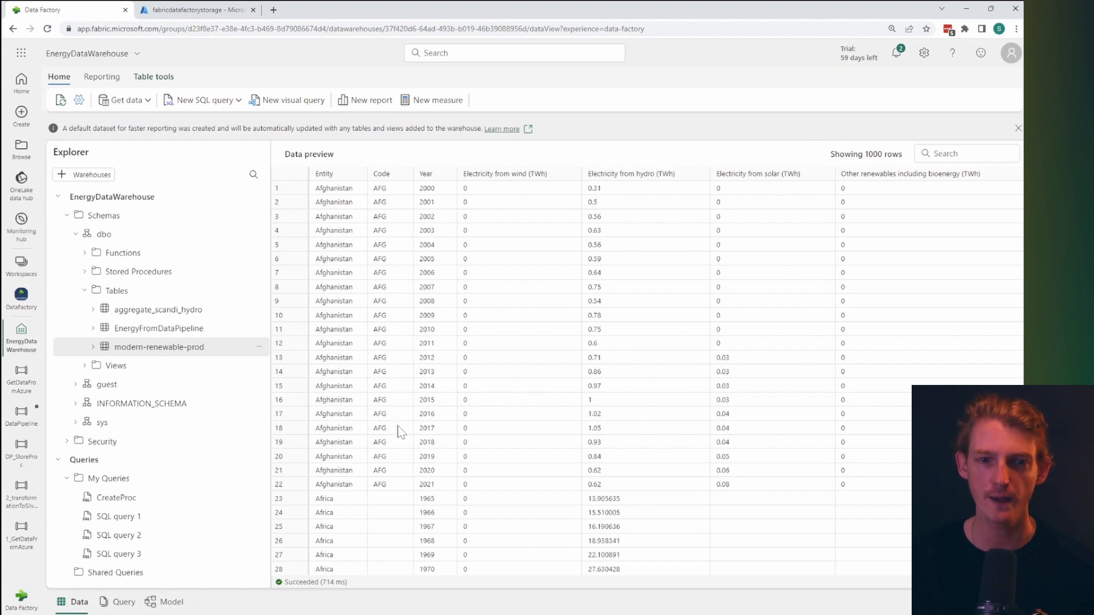
mouse_move(469, 199)
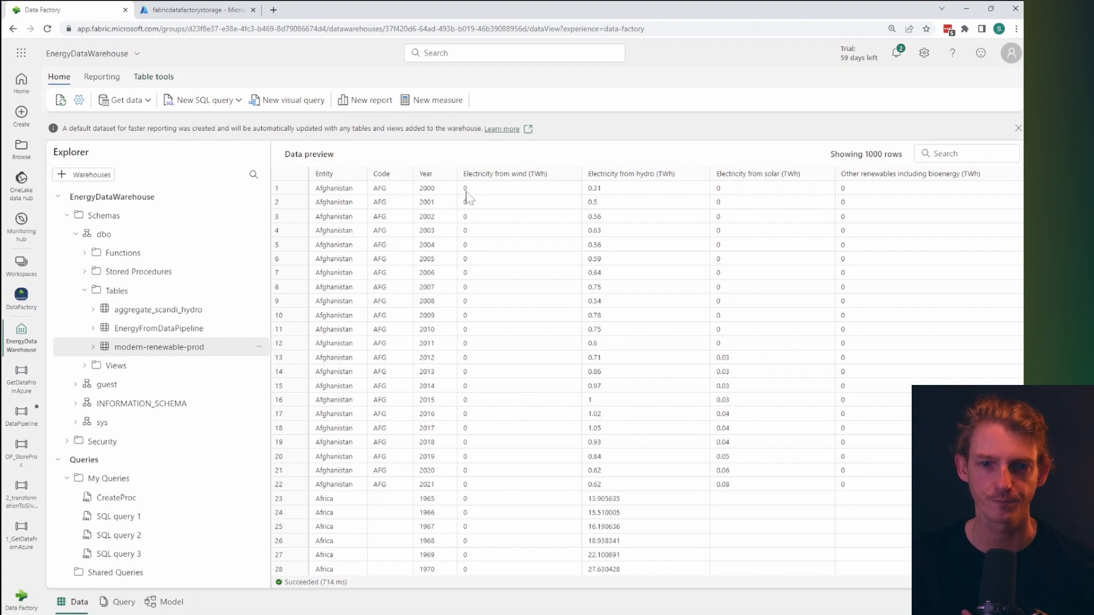
mouse_move(497, 160)
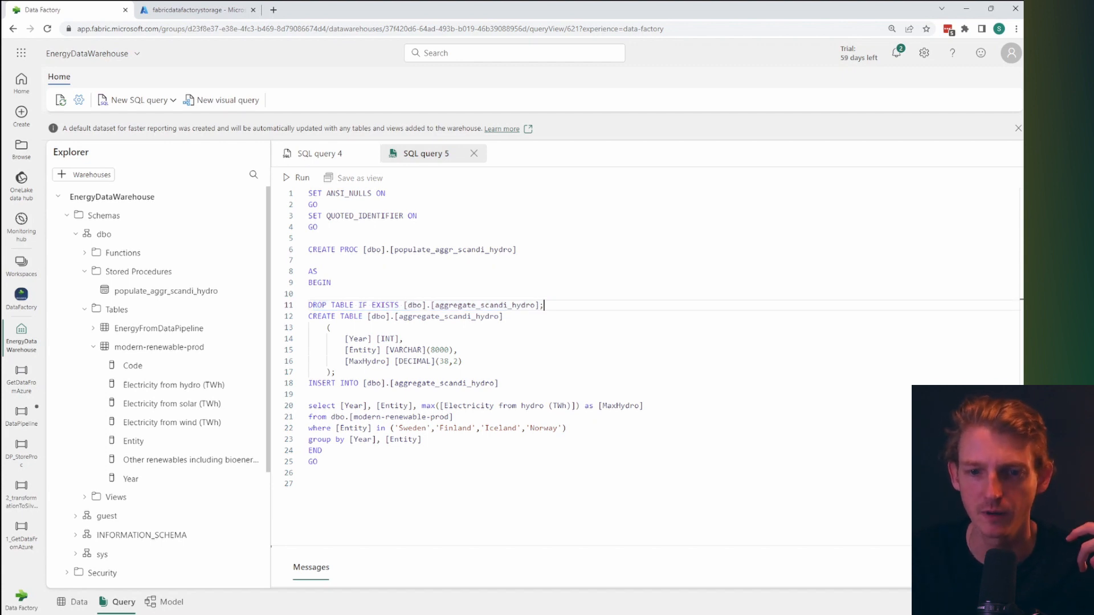
Highlight the DROP TABLE and CREATE TABLE statements in the populate_aggr_scandi_hydro script.
double_click(492, 305)
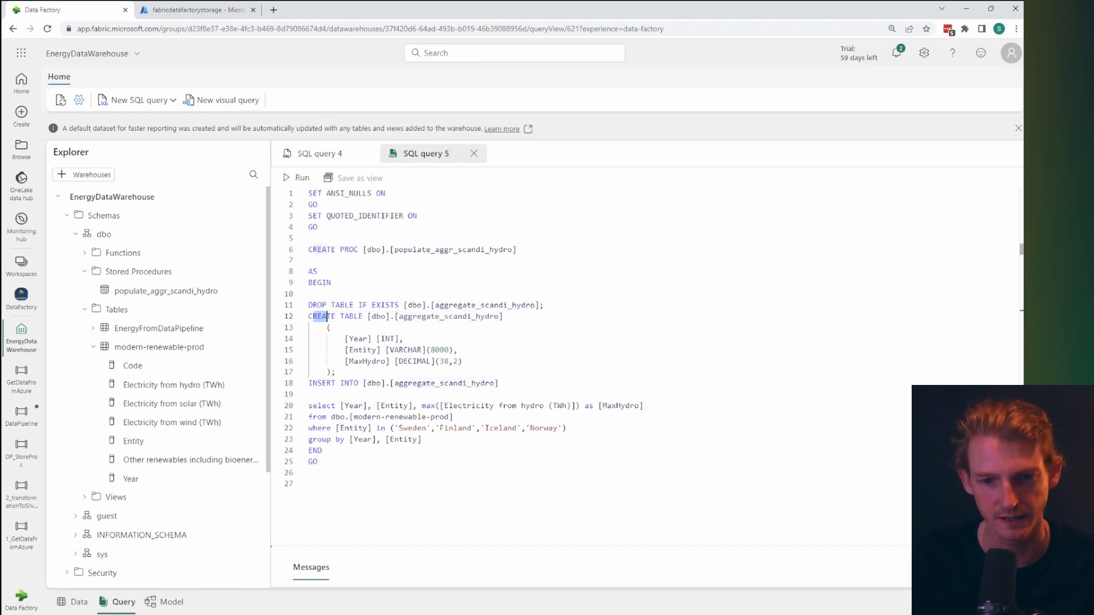
click(335, 372)
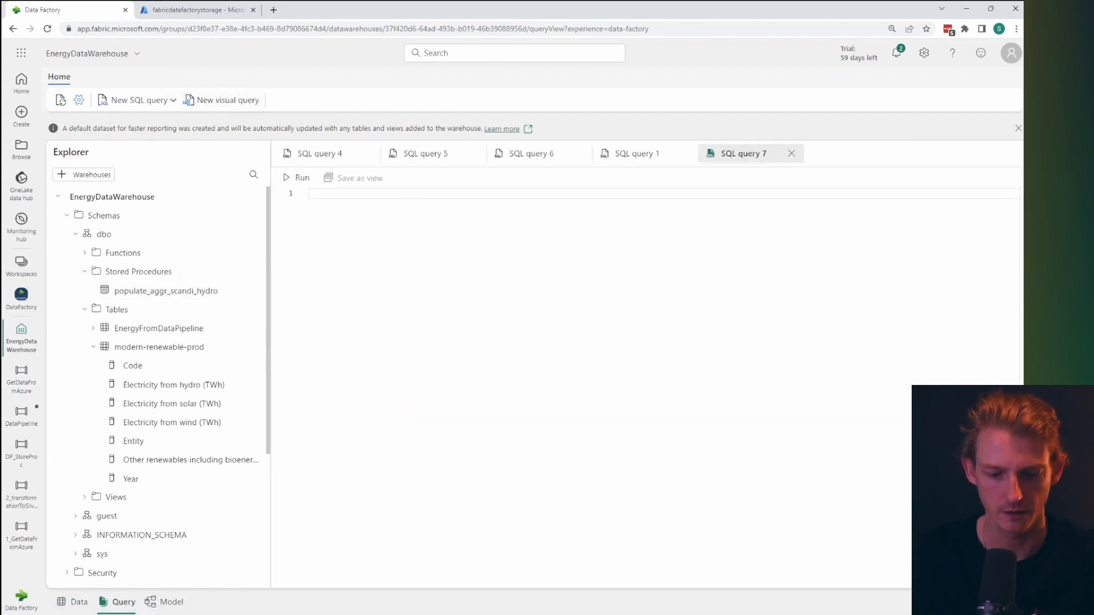
Run 'exec populate_aggr_scandi_hydro' in the SQL query editor.
text(exec)
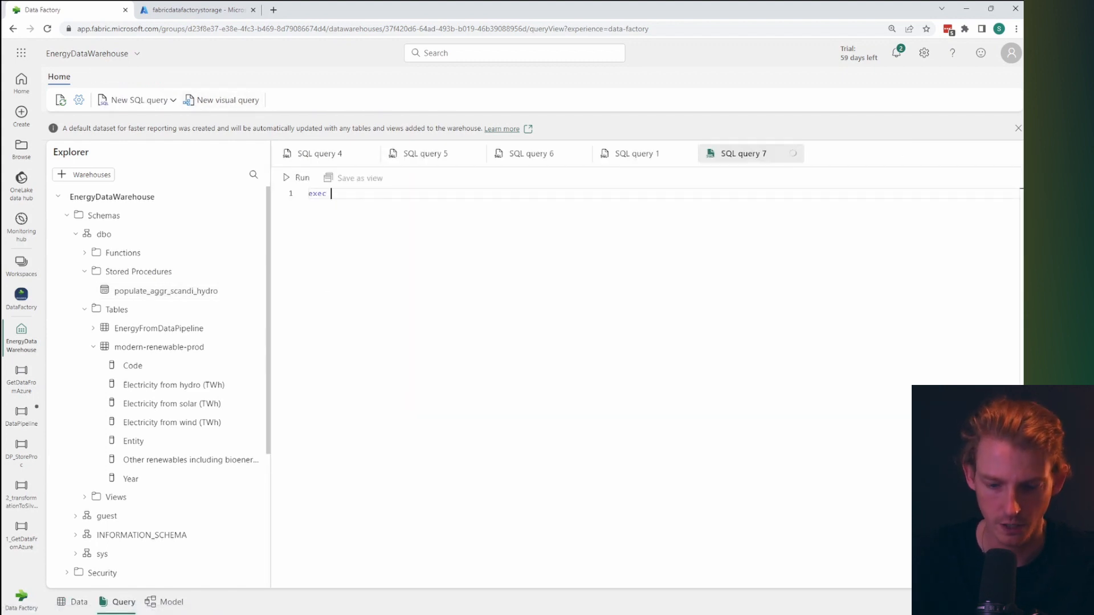
text(populate_aggr_scand)
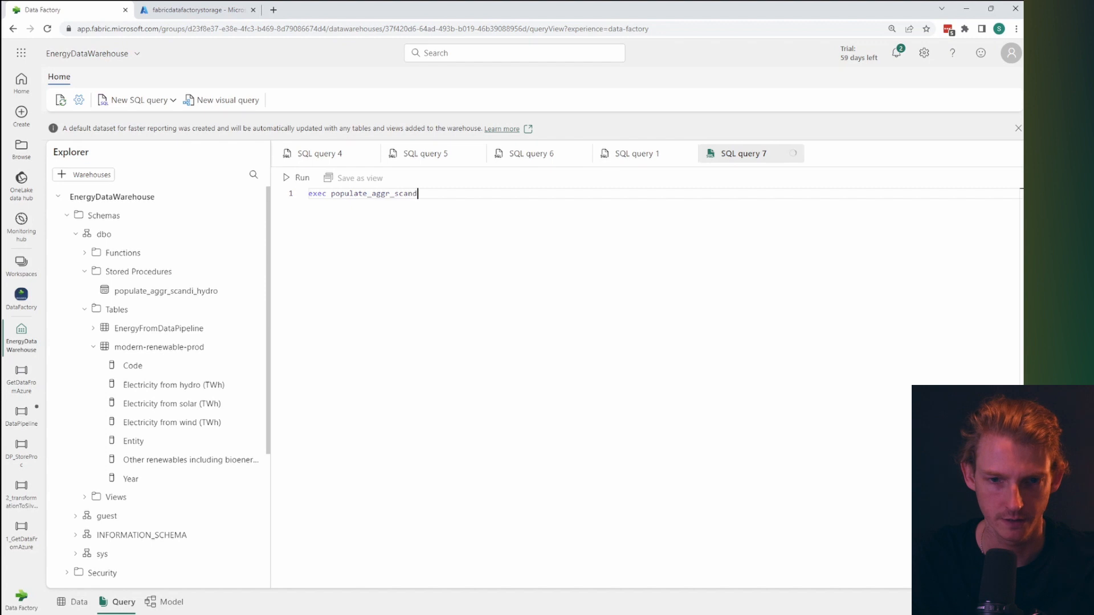
text(i_hydro)
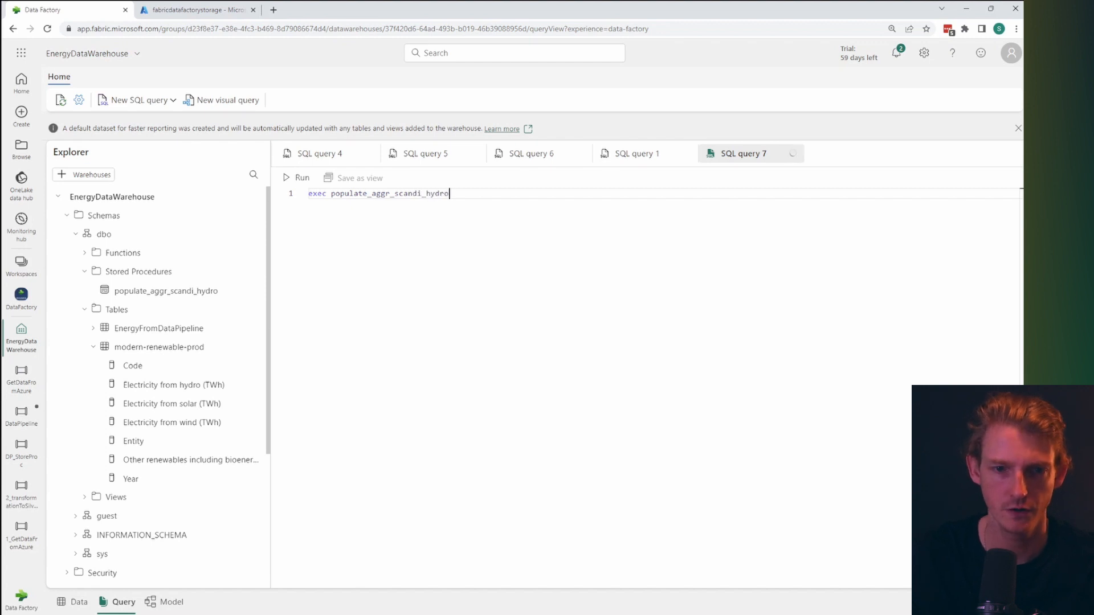
click(296, 177)
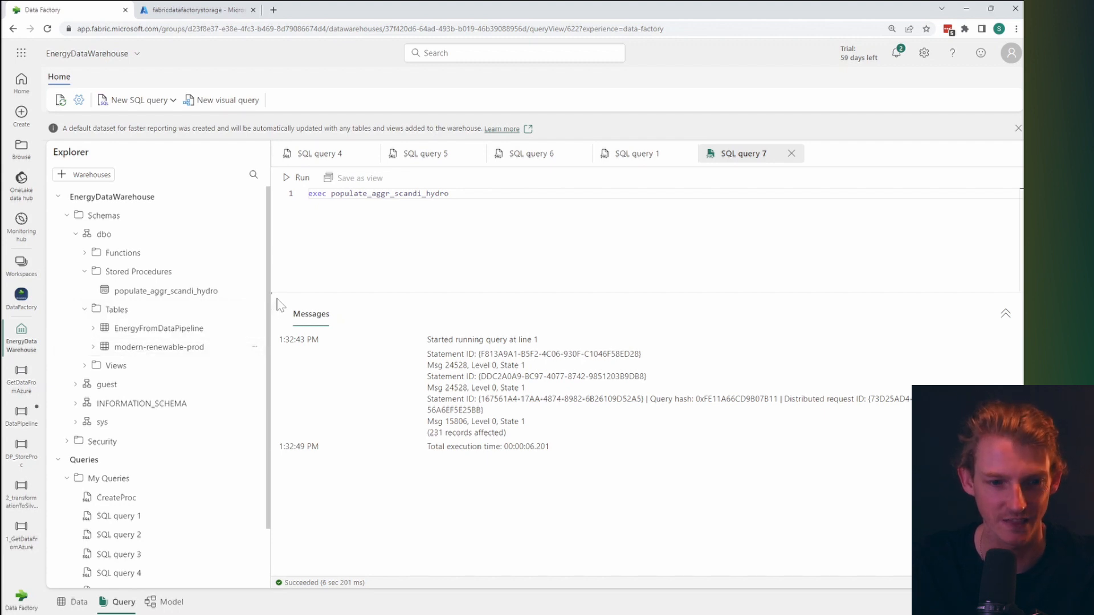
mouse_move(232, 315)
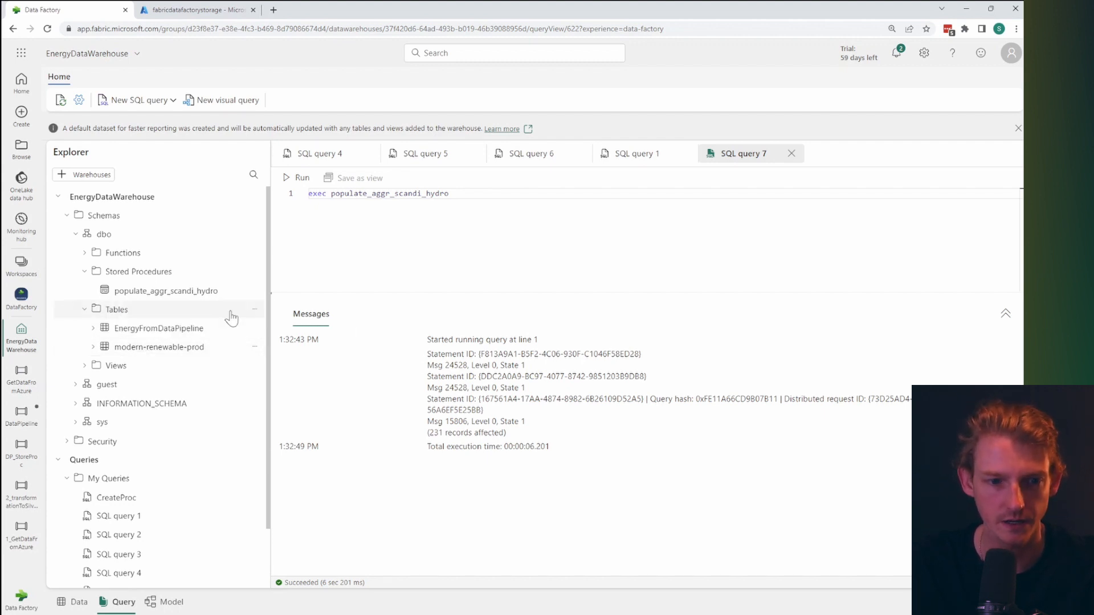
mouse_move(255, 309)
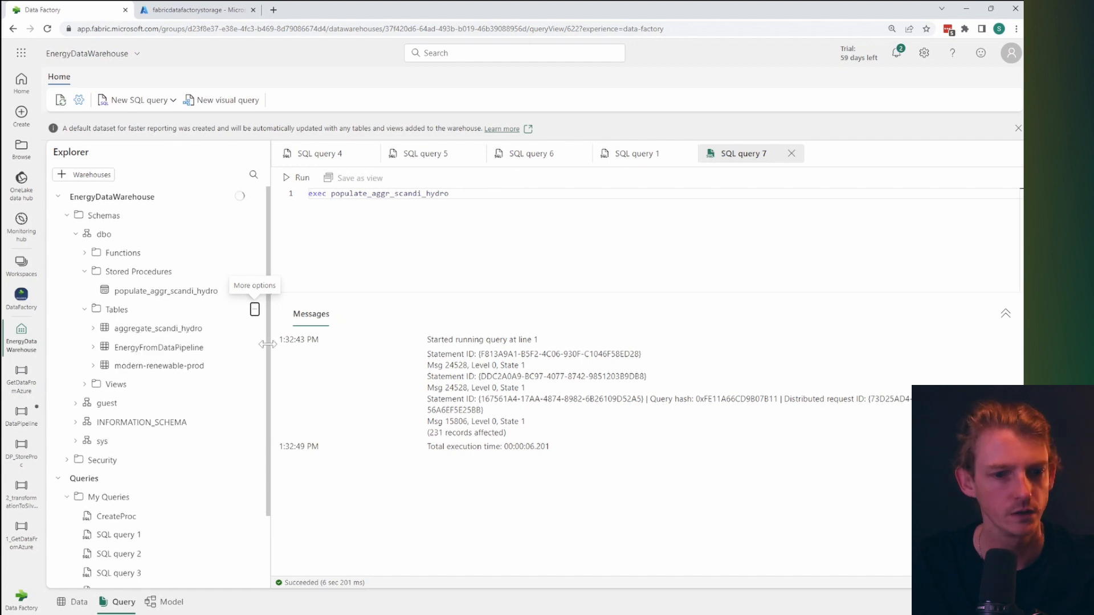
Preview the aggregate_scandi_hydro table's data from its Explorer context menu.
right_click(158, 328)
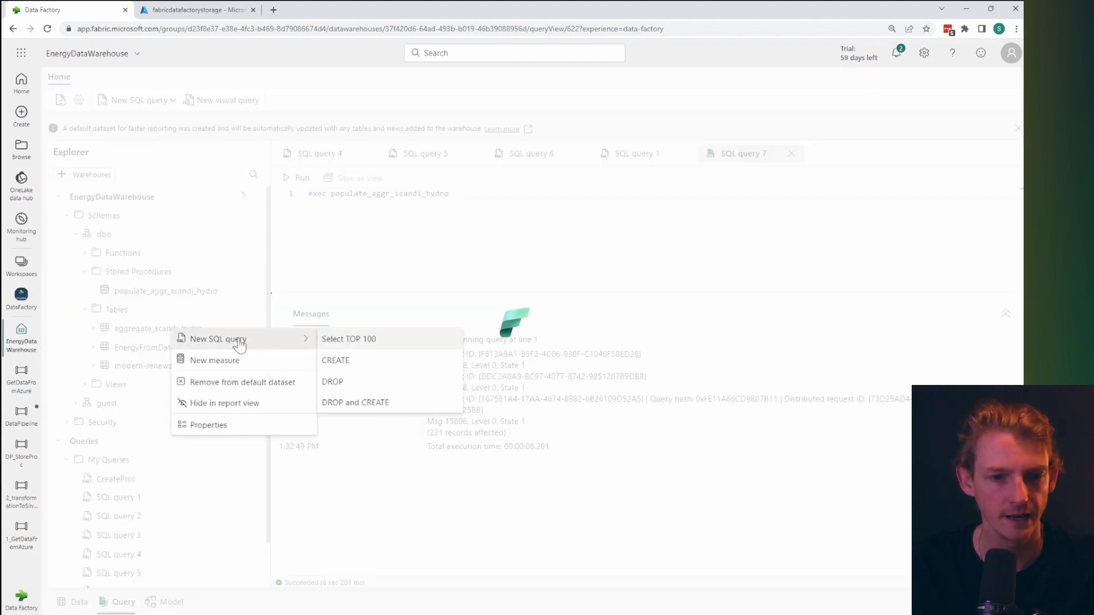
click(348, 339)
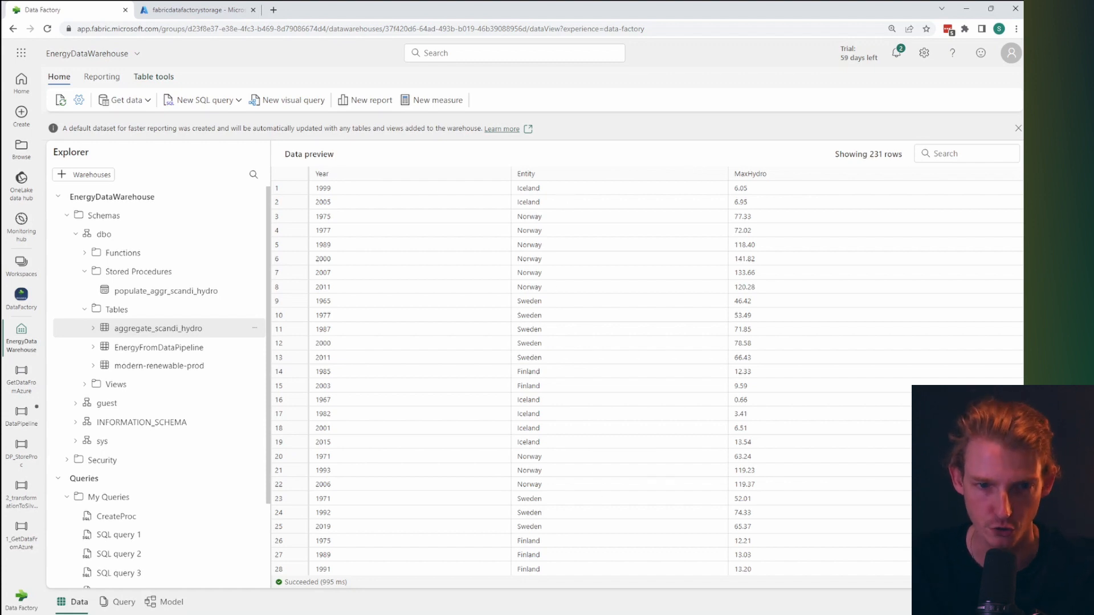
mouse_move(760, 222)
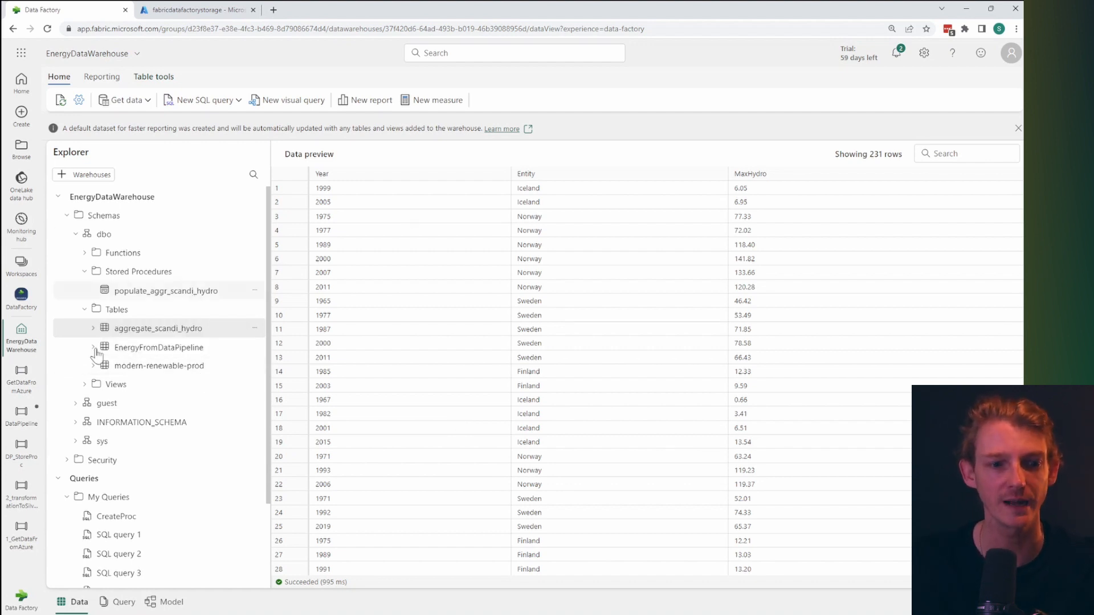
In DP_StoreProc, discard query changes and add a stored procedure activity named RunAggStoredProcScandi.
click(21, 415)
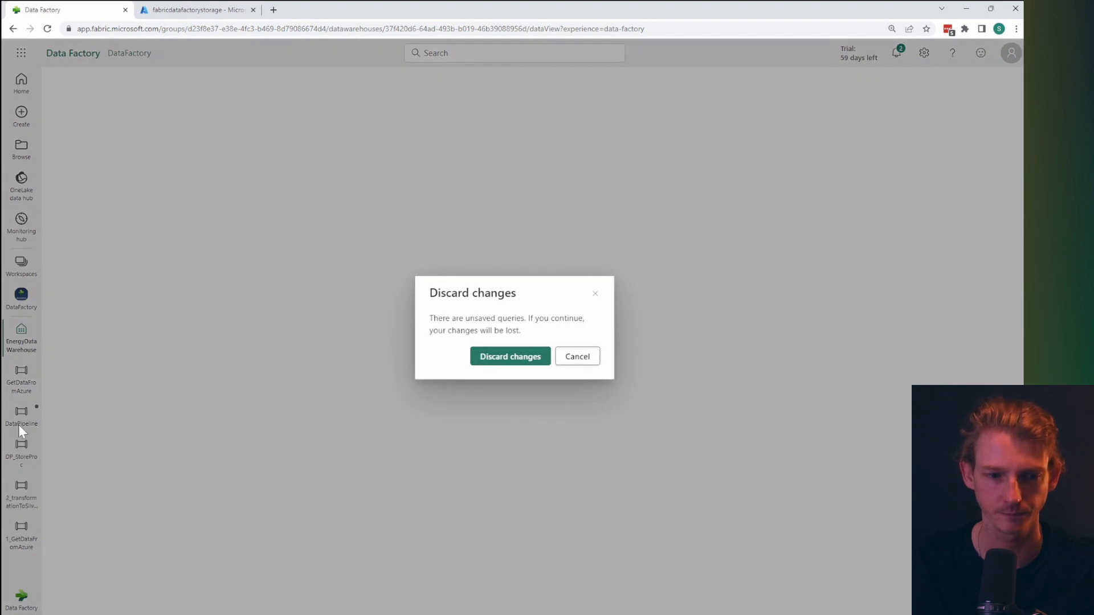
click(509, 357)
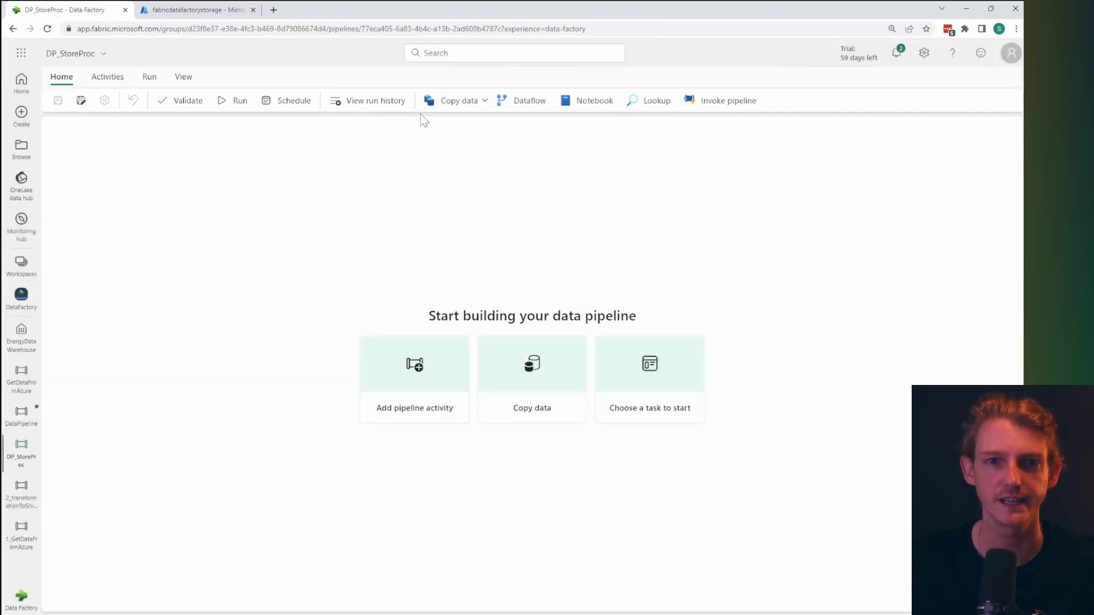
mouse_move(460, 195)
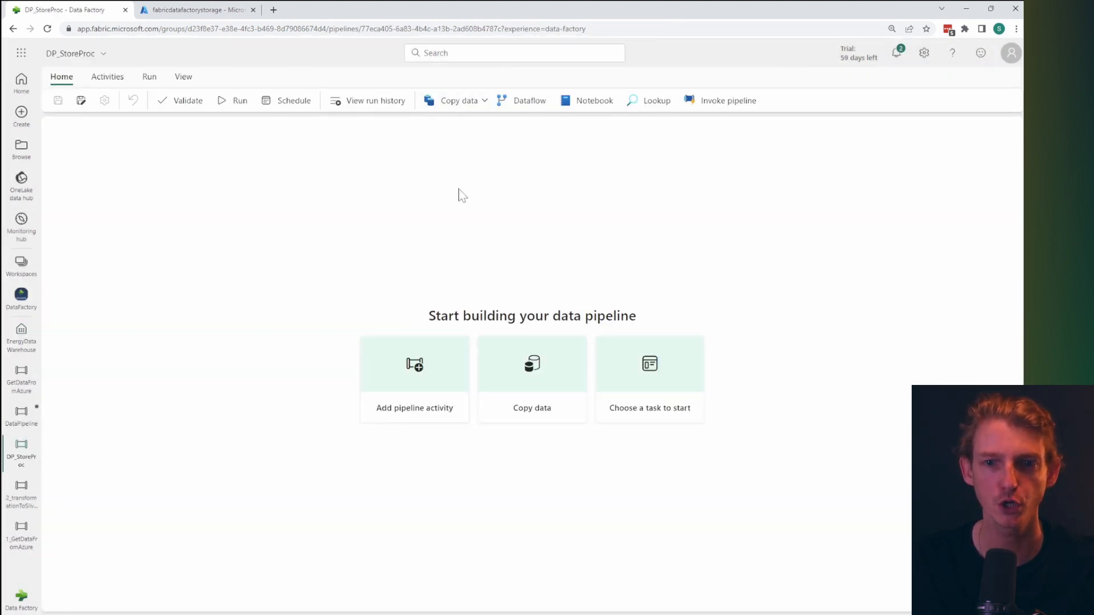
click(107, 76)
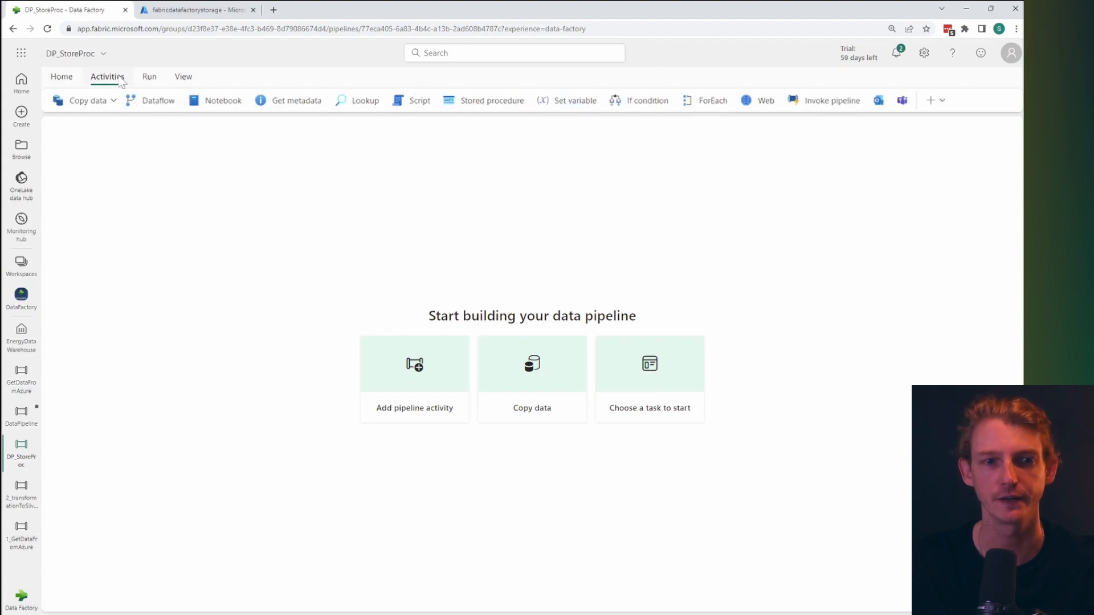
click(491, 100)
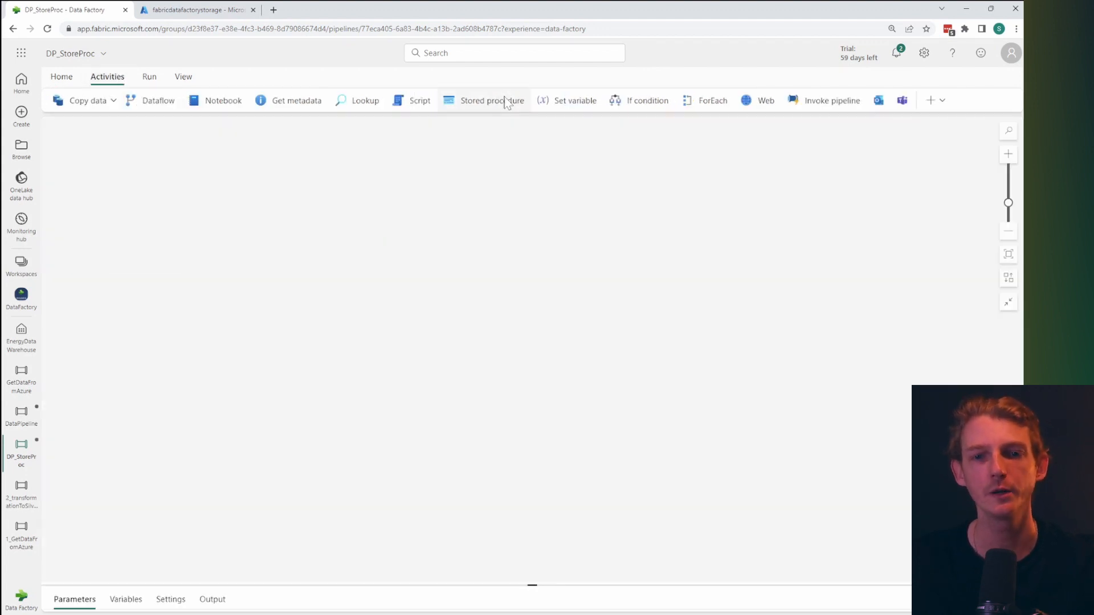
click(491, 99)
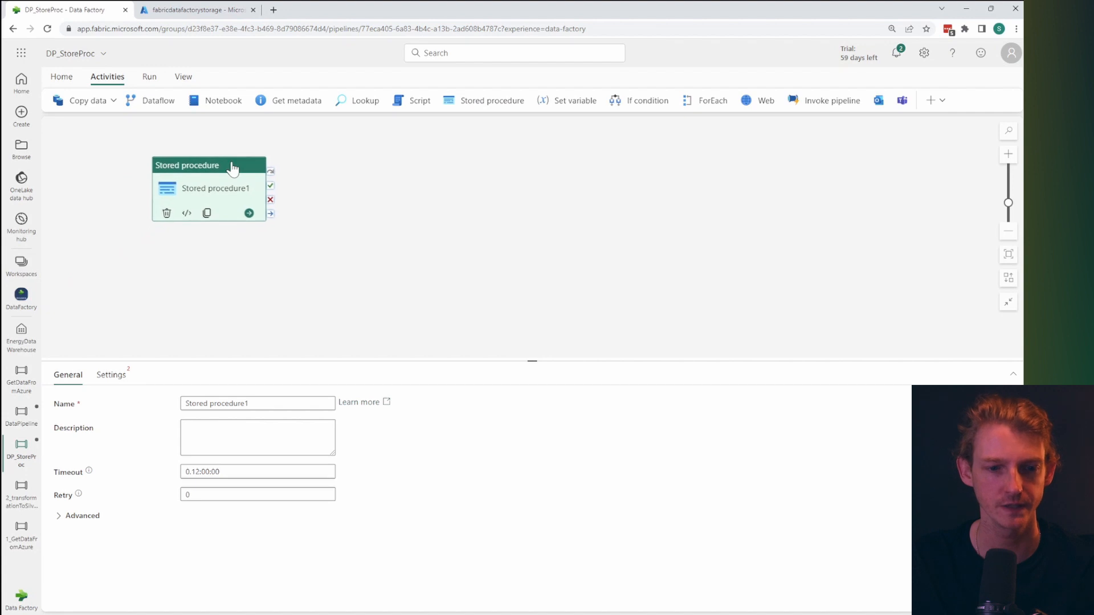
text(RunSt)
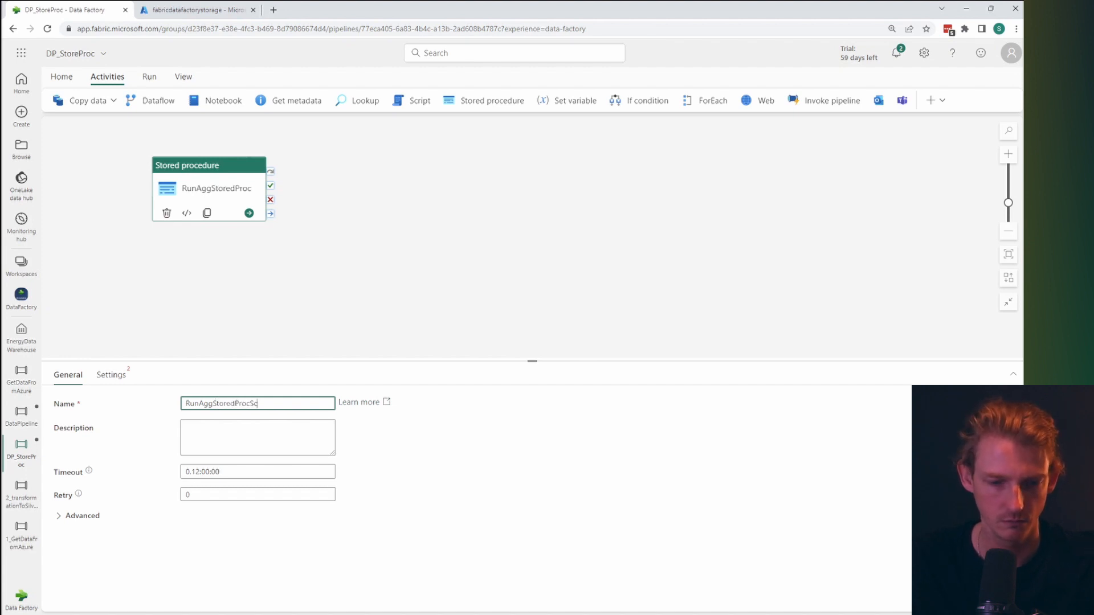
Point the activity at workspace warehouse EnergyDataWarehouse and procedure populate_aggr_scandi_hydro.
click(110, 374)
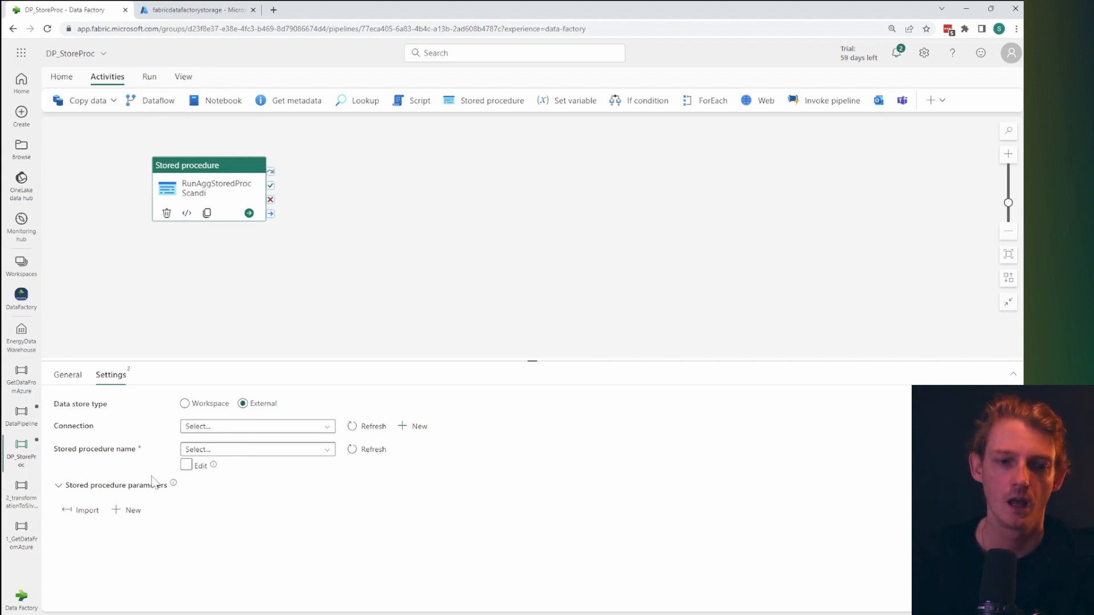
click(255, 427)
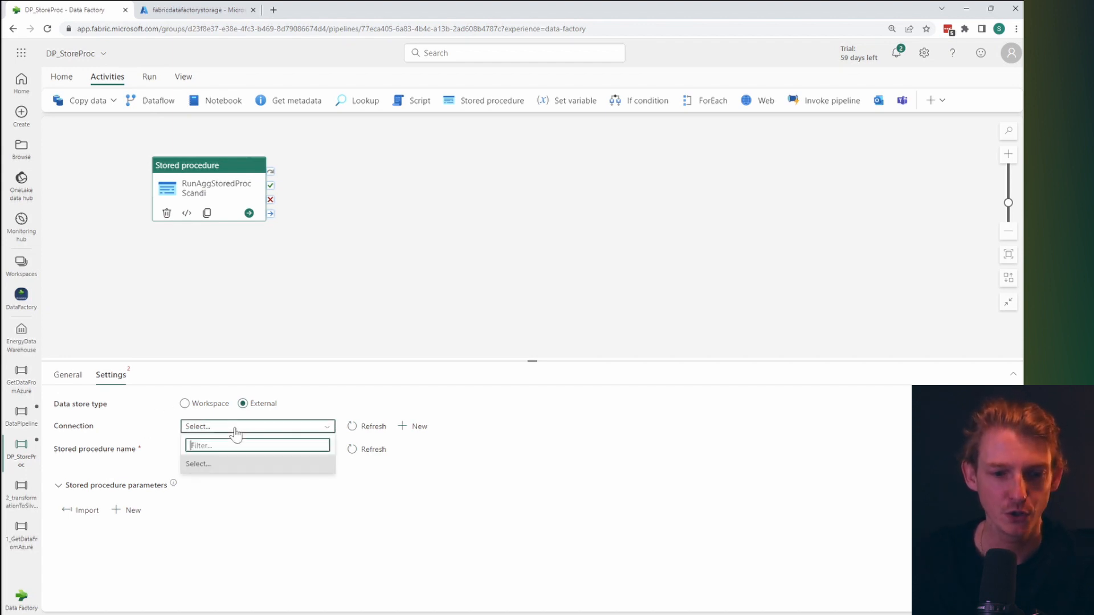
click(185, 404)
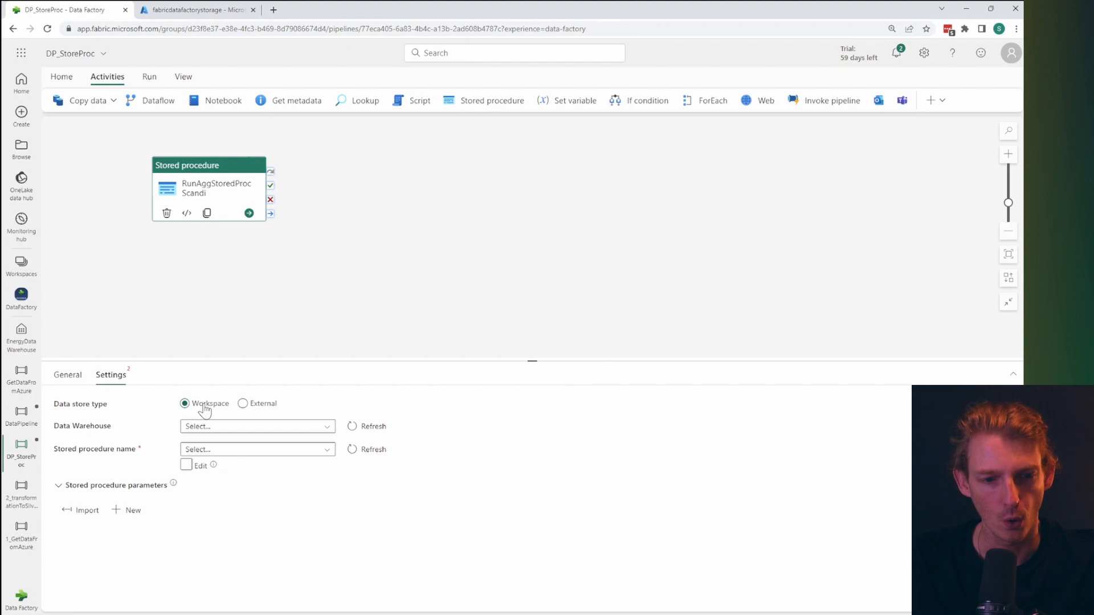
click(256, 426)
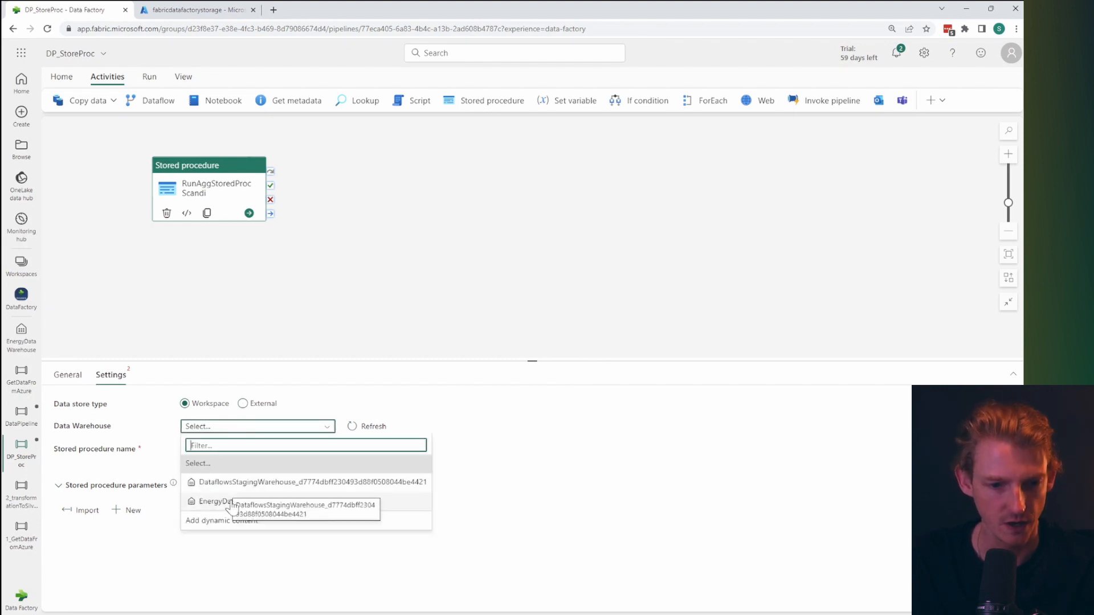
click(217, 500)
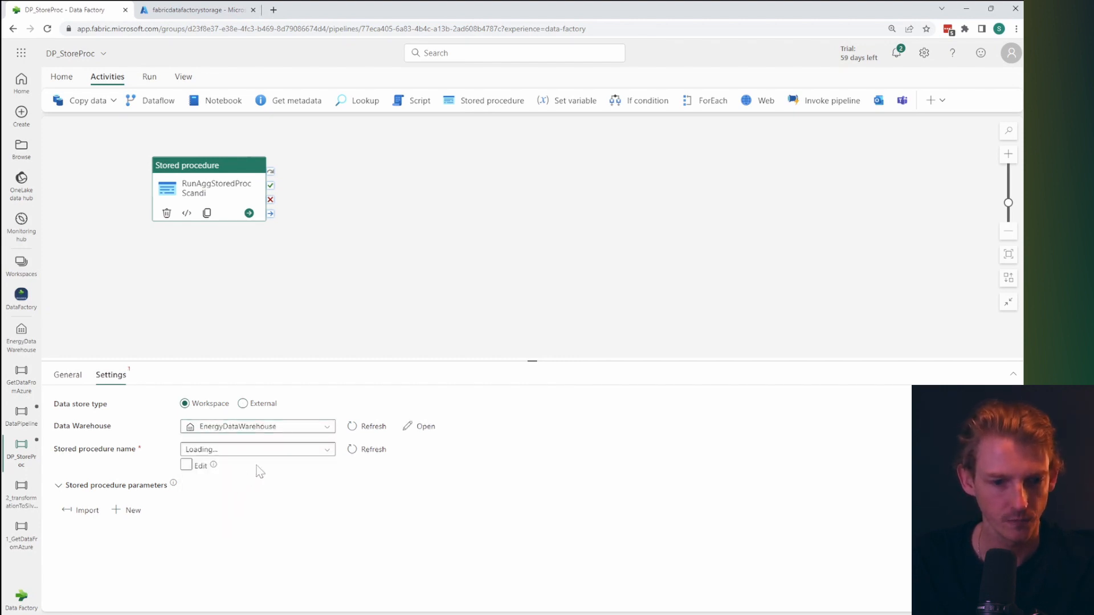
click(257, 450)
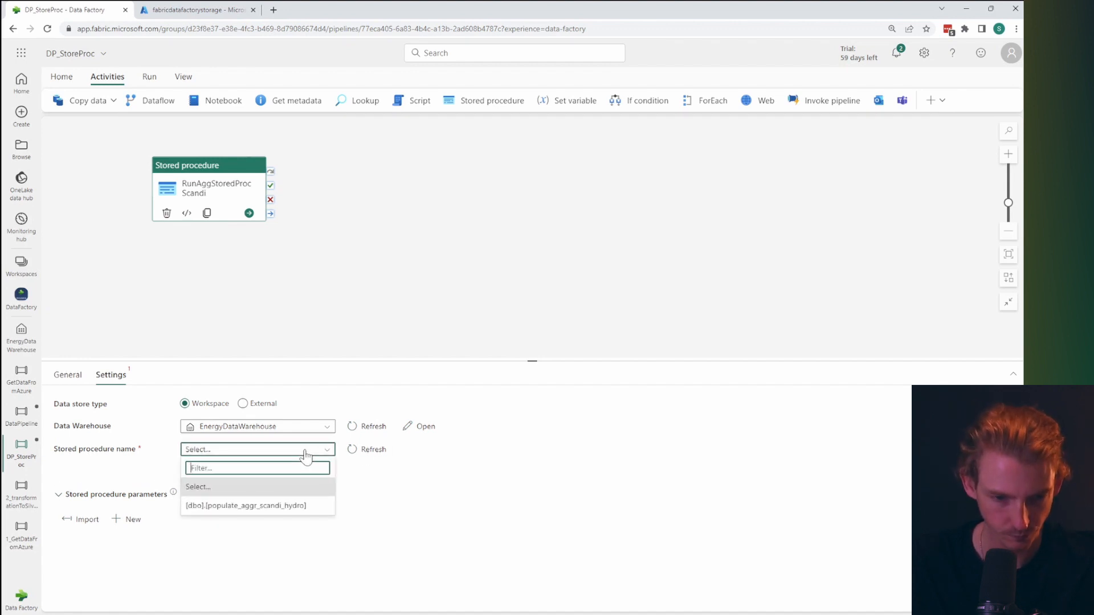
click(246, 505)
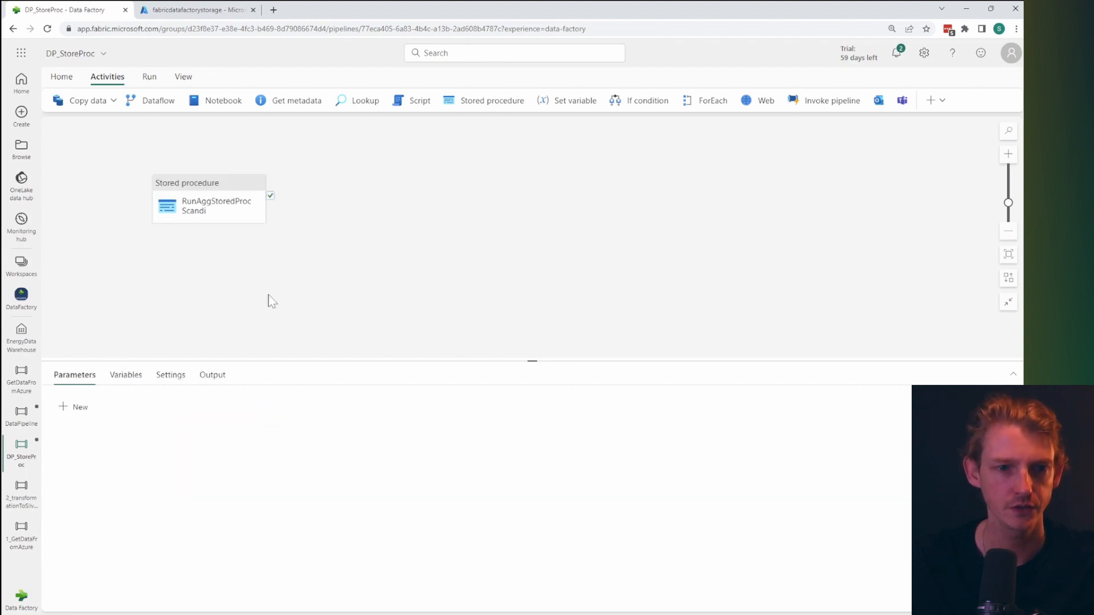
click(149, 77)
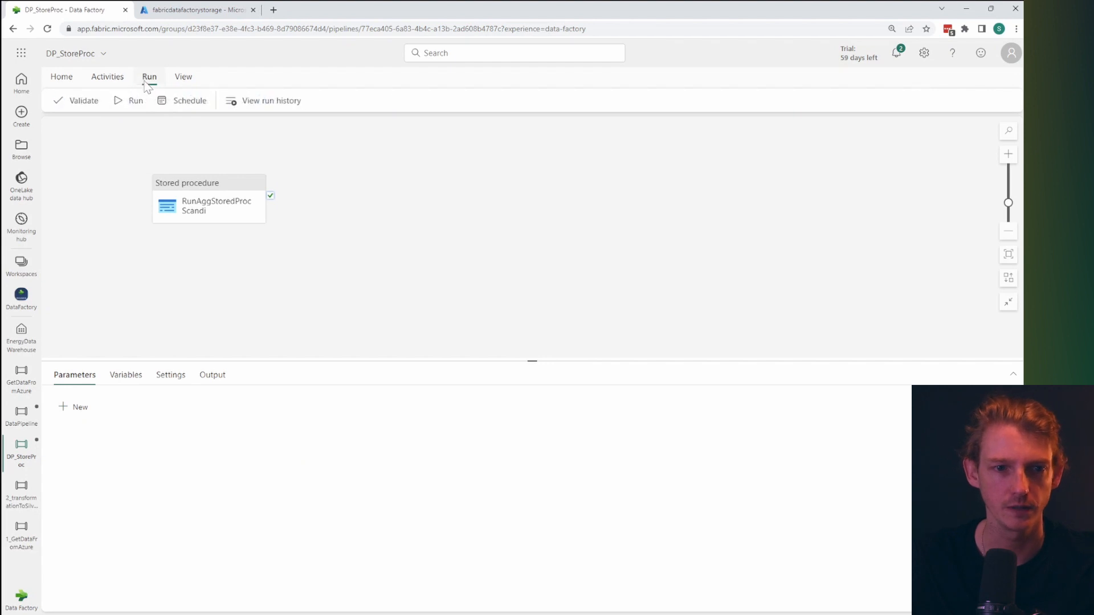
click(136, 100)
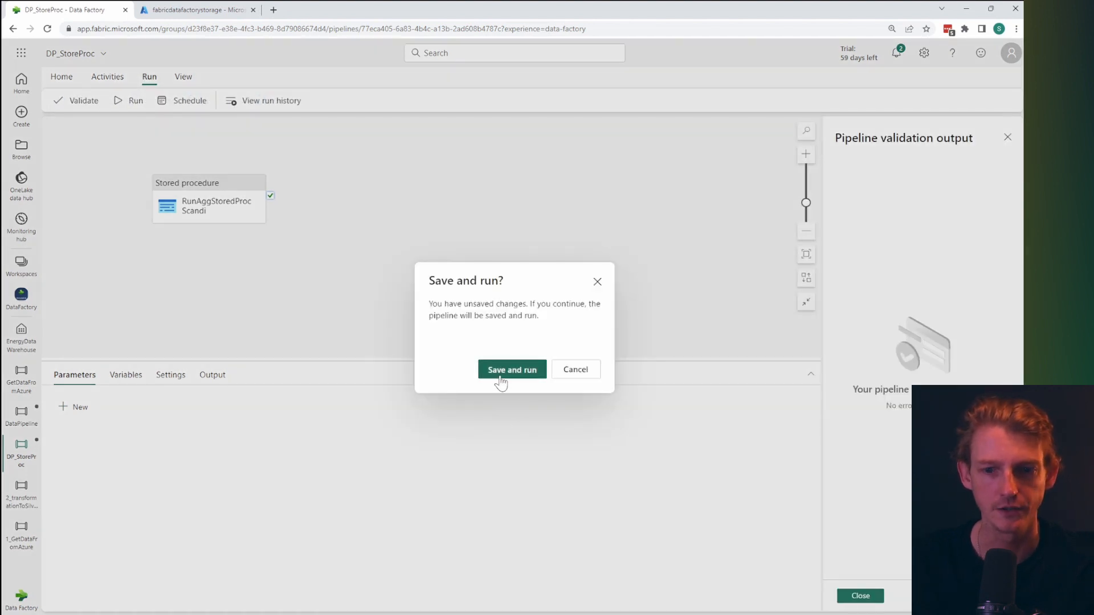
click(512, 369)
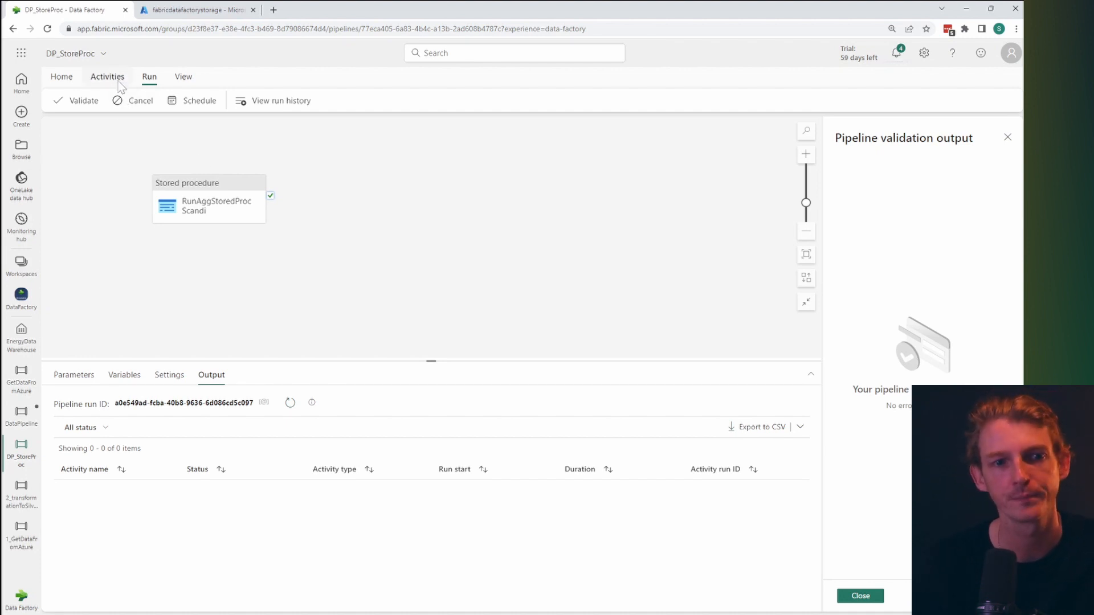
click(106, 77)
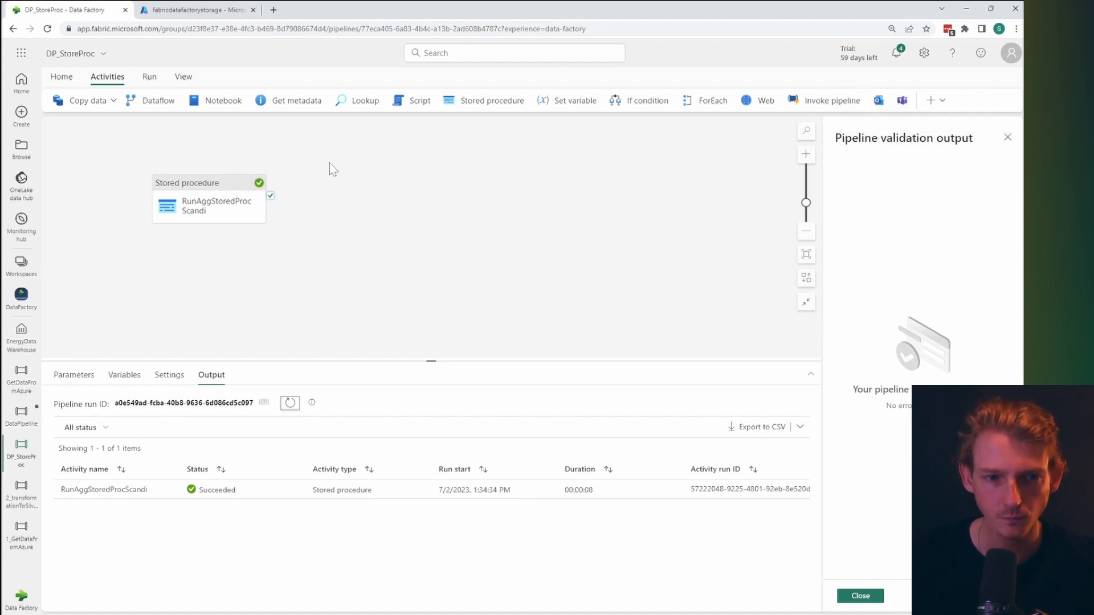
mouse_move(172, 121)
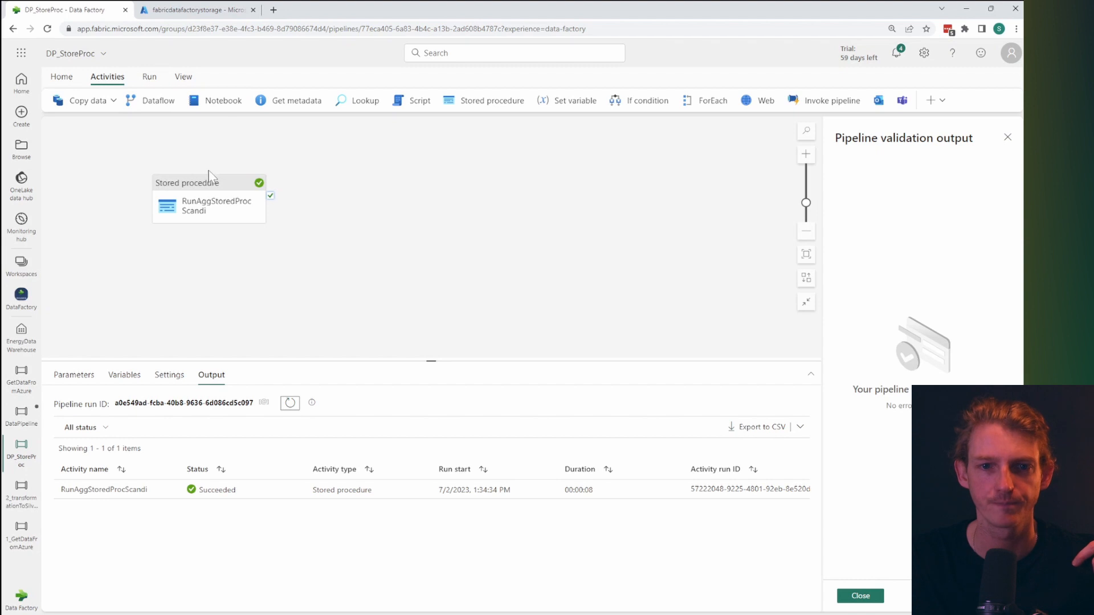
mouse_move(313, 100)
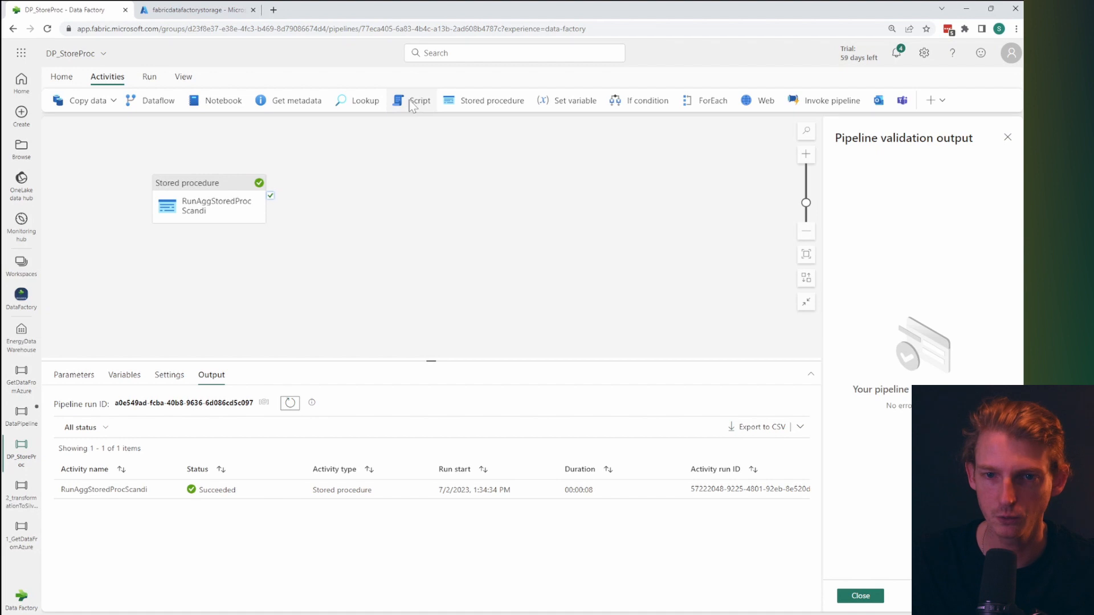
mouse_move(475, 104)
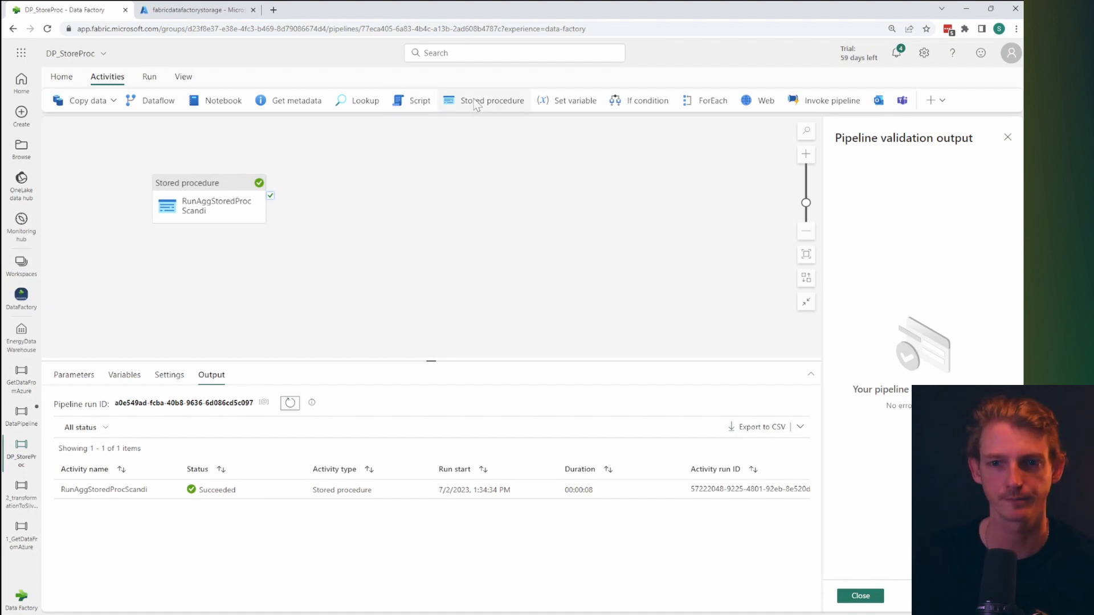
mouse_move(721, 119)
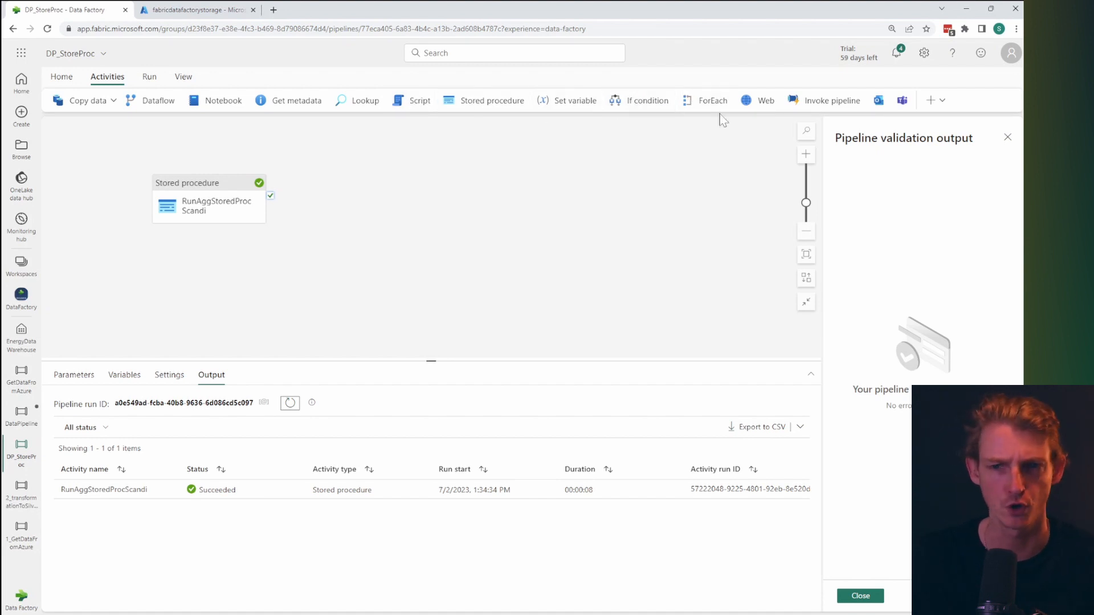
mouse_move(747, 218)
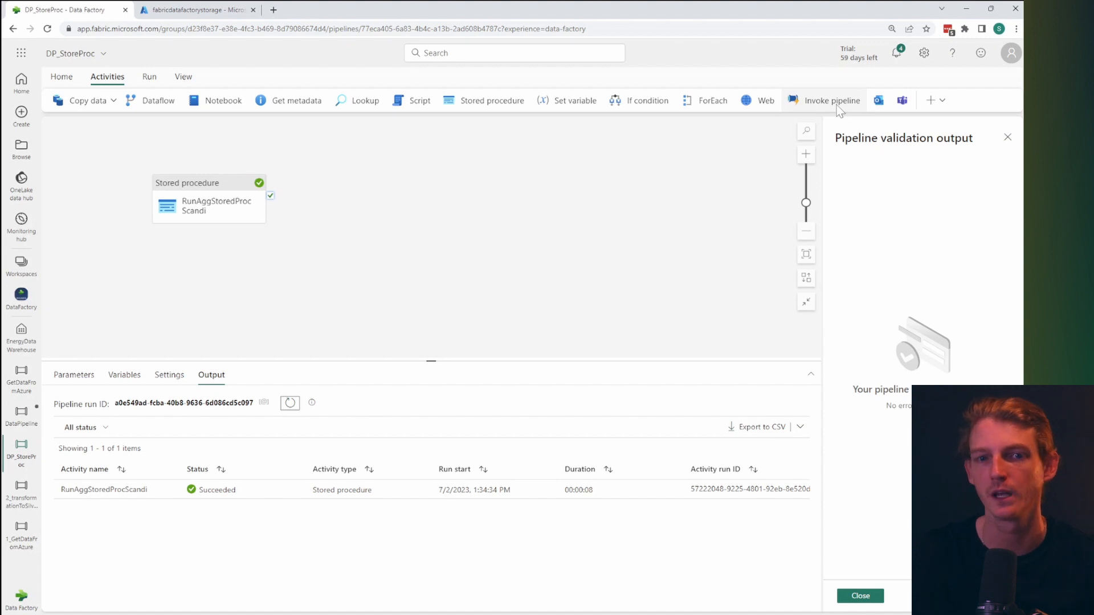
mouse_move(385, 210)
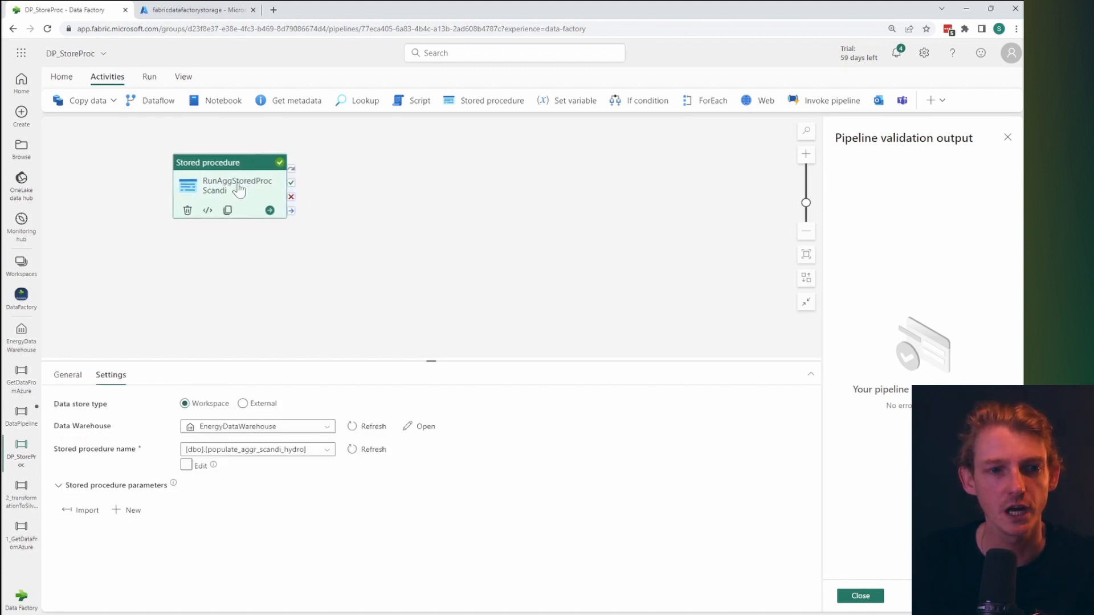
mouse_move(211, 253)
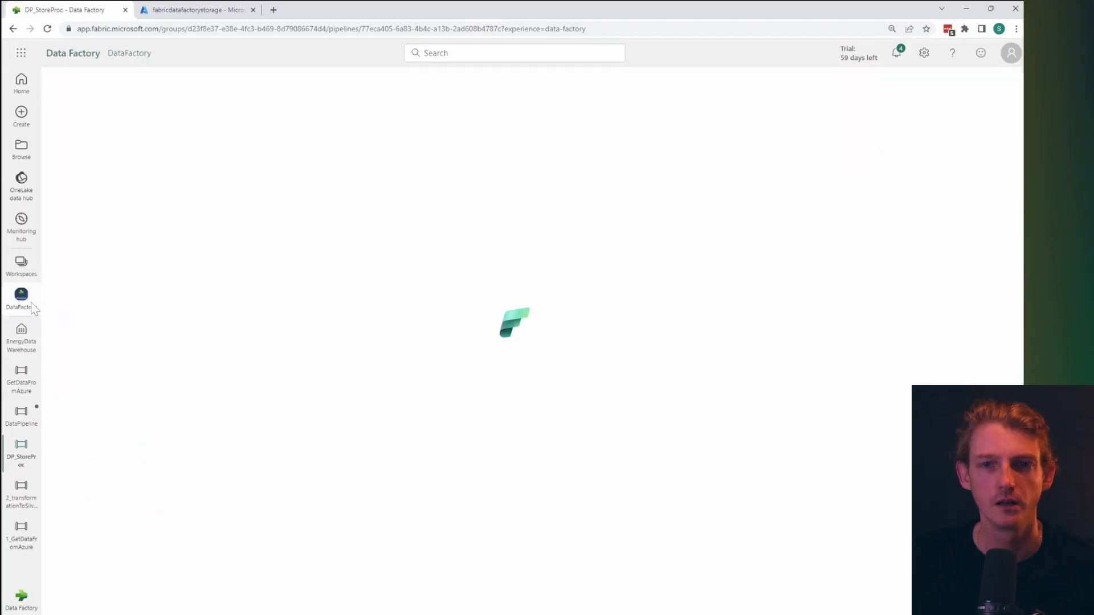
Create a new data pipeline named TriggerNotebook.
click(87, 112)
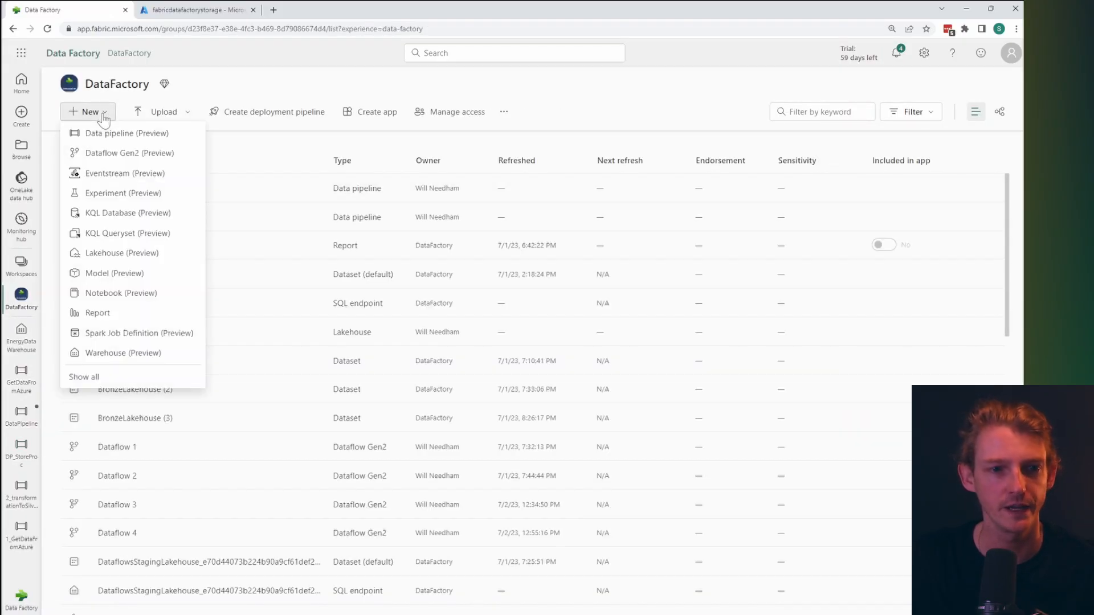
click(127, 134)
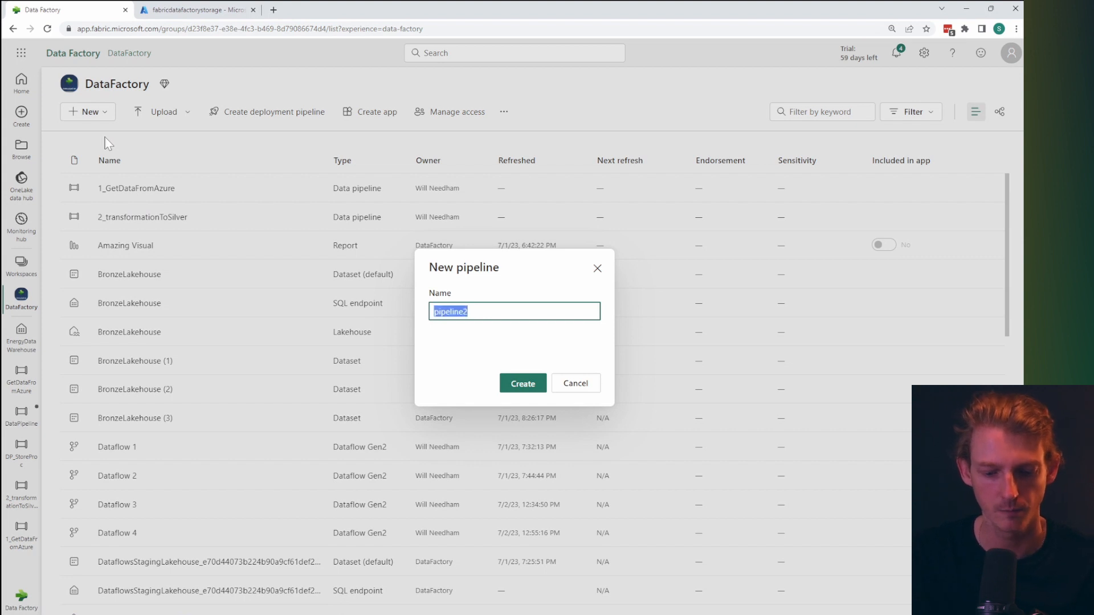
text(TriggerNotebook)
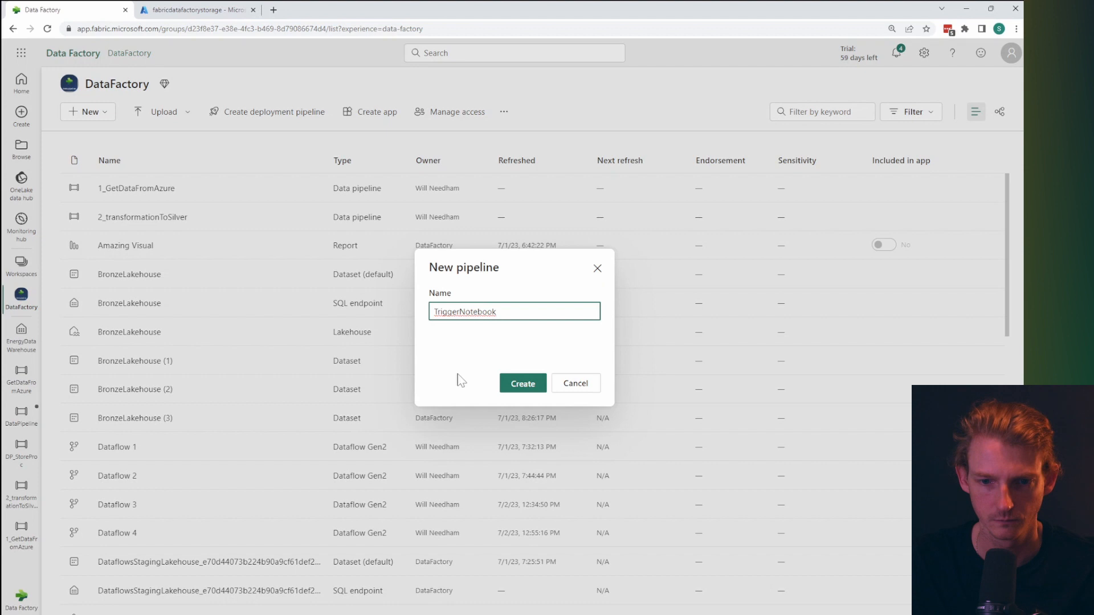
click(522, 383)
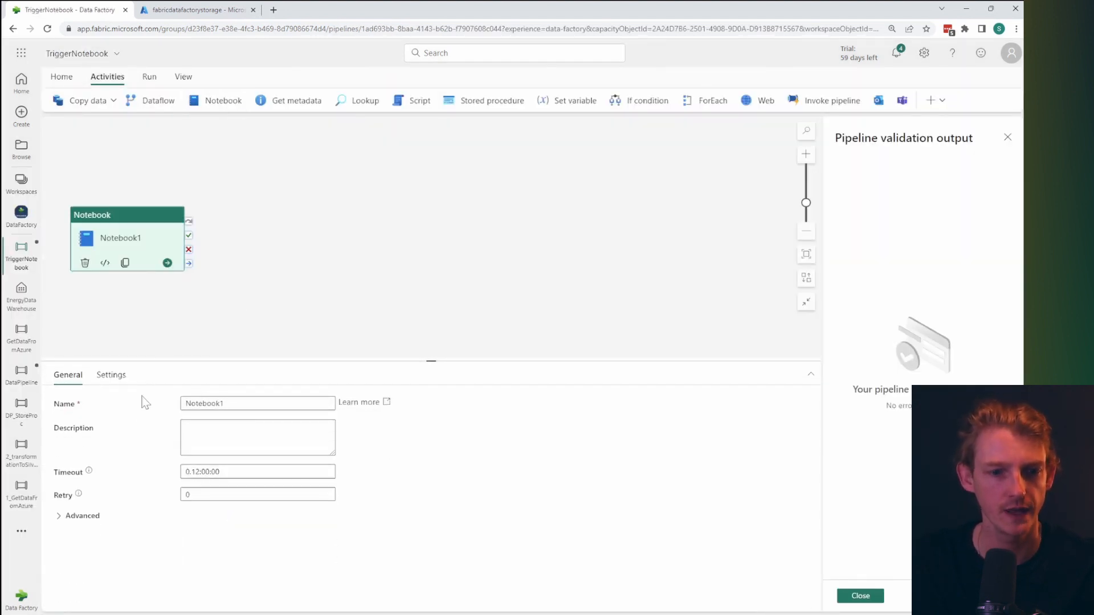
Rename the Notebook activity RunSynapseNotebook and select Sample_notebook_169 in its settings.
text(R)
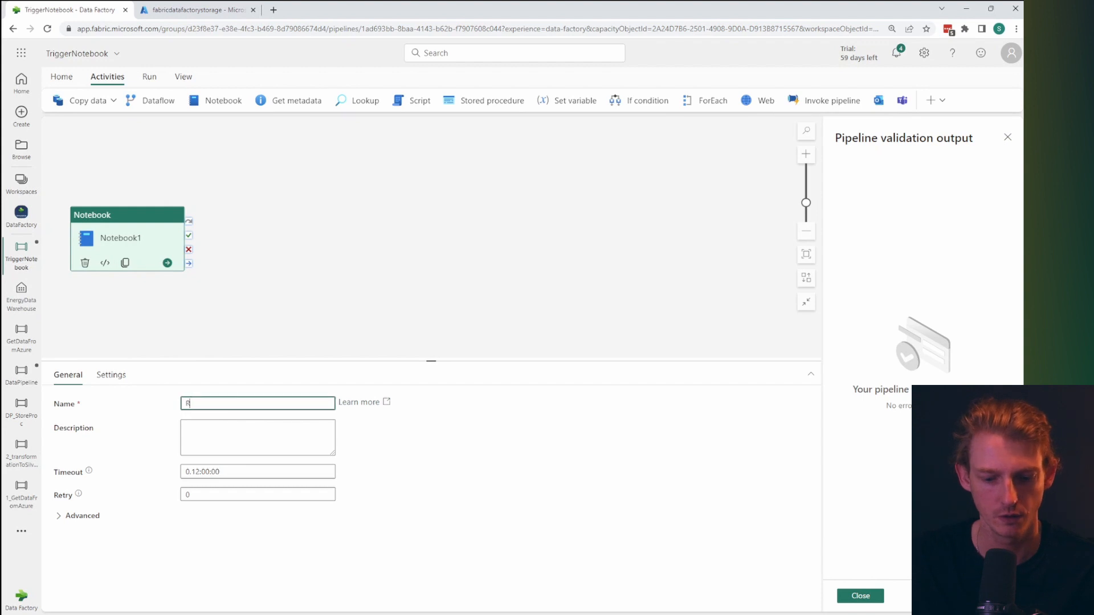
text(RunSynapseNotebook)
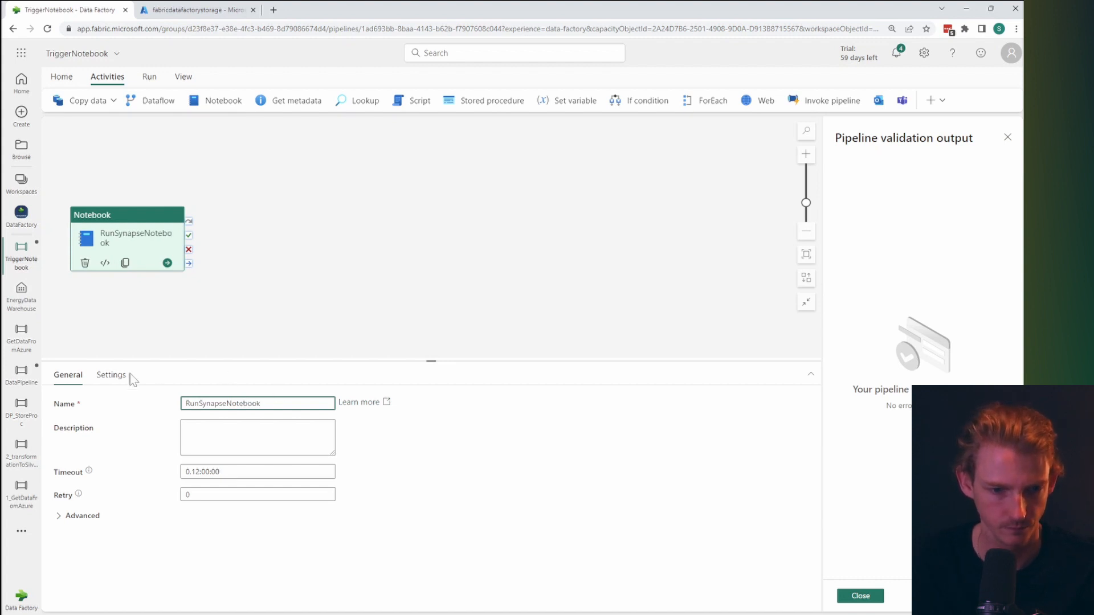
click(110, 375)
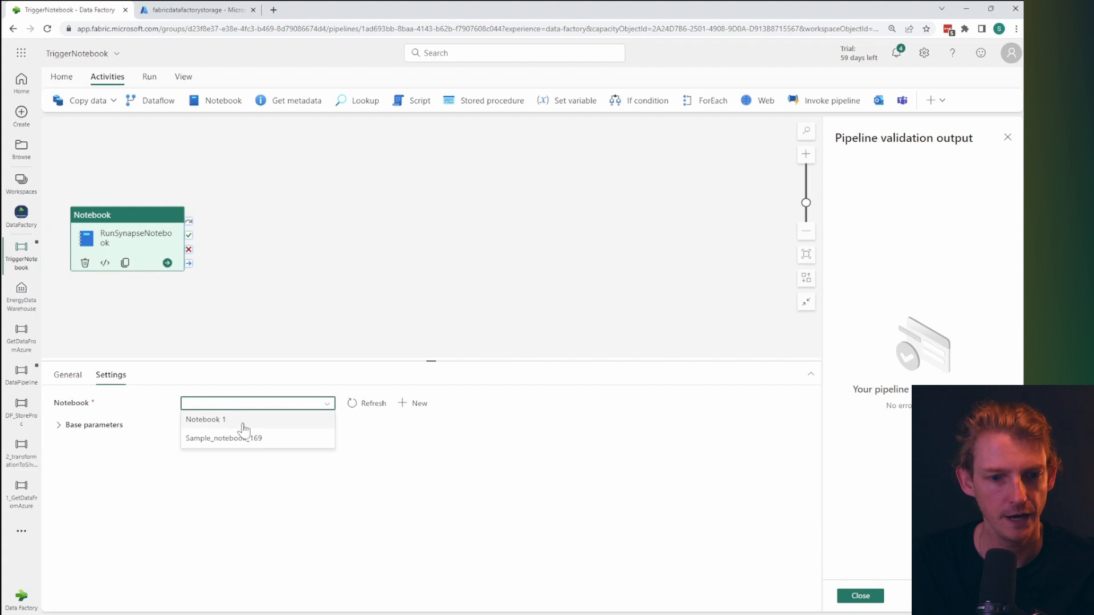
click(223, 437)
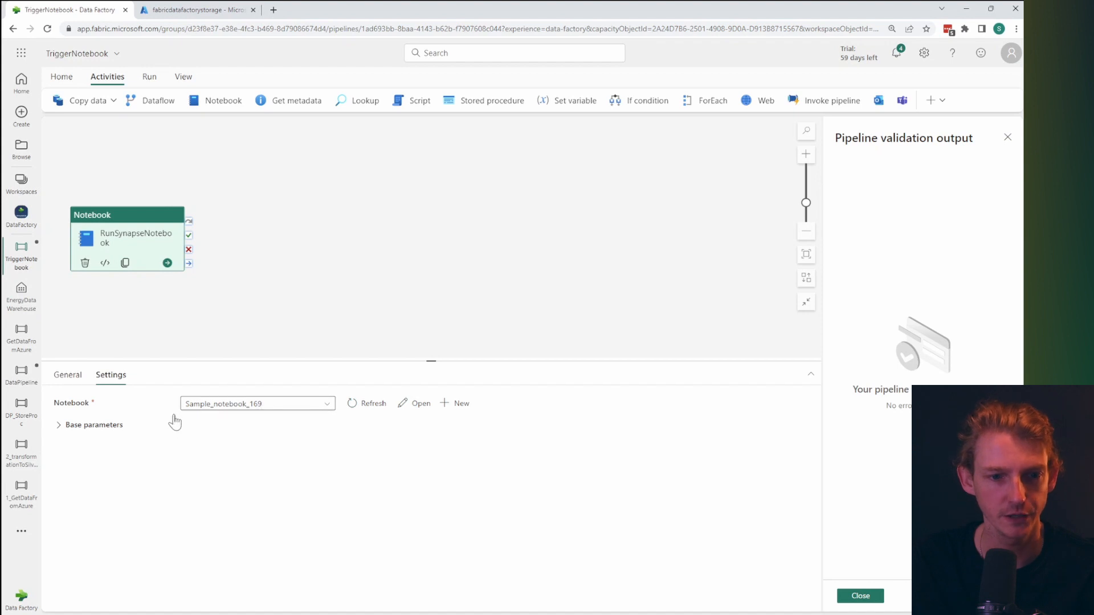
mouse_move(257, 295)
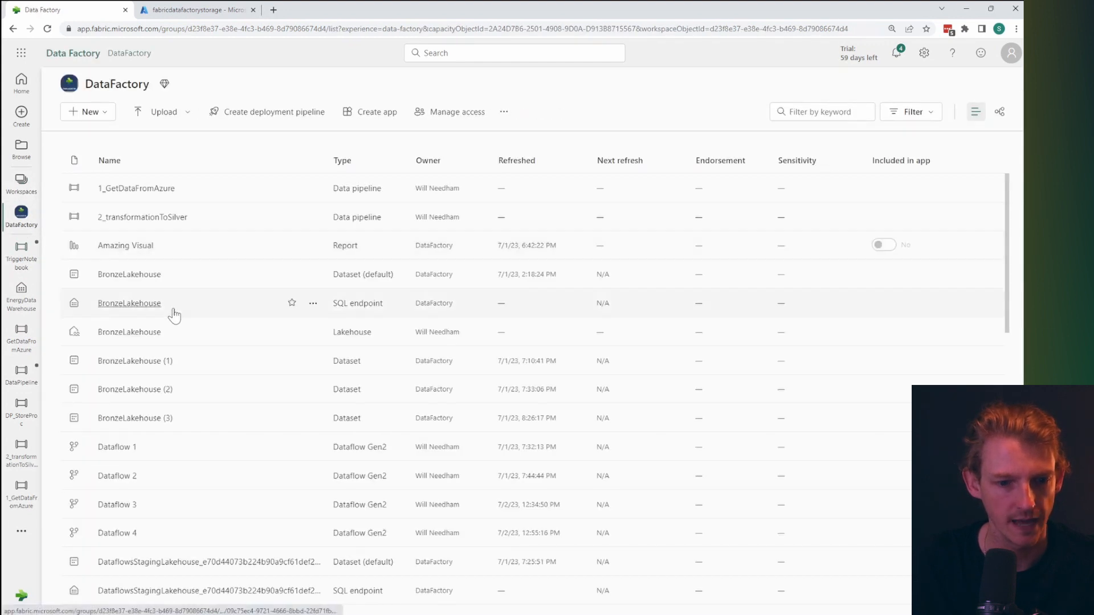
Scroll through Sample_notebook_169 and expand the Lakehouse Files folder.
scroll(down, 3)
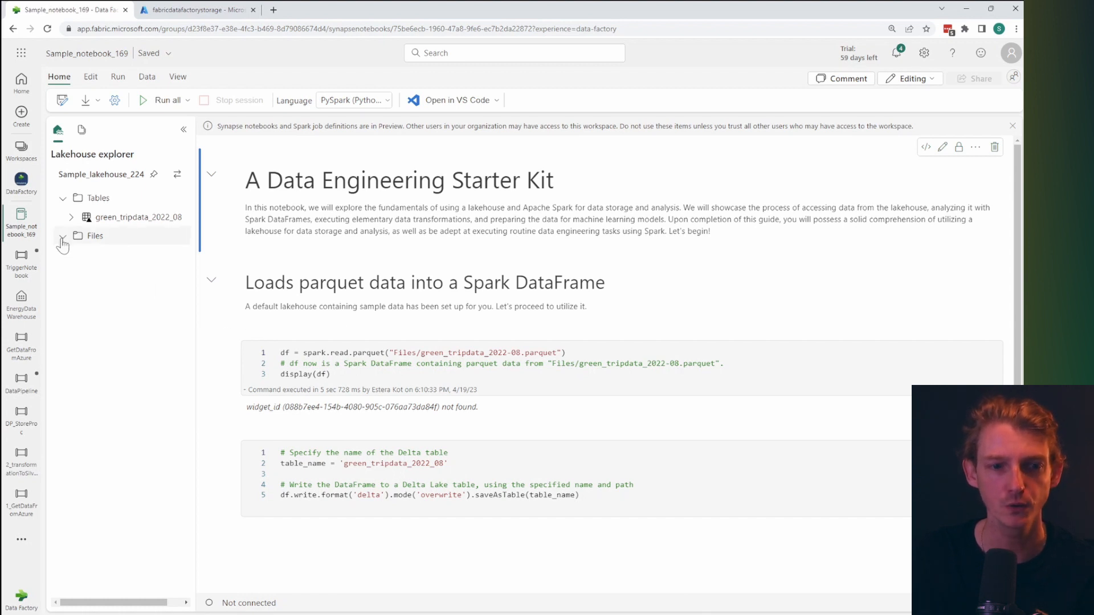
click(62, 236)
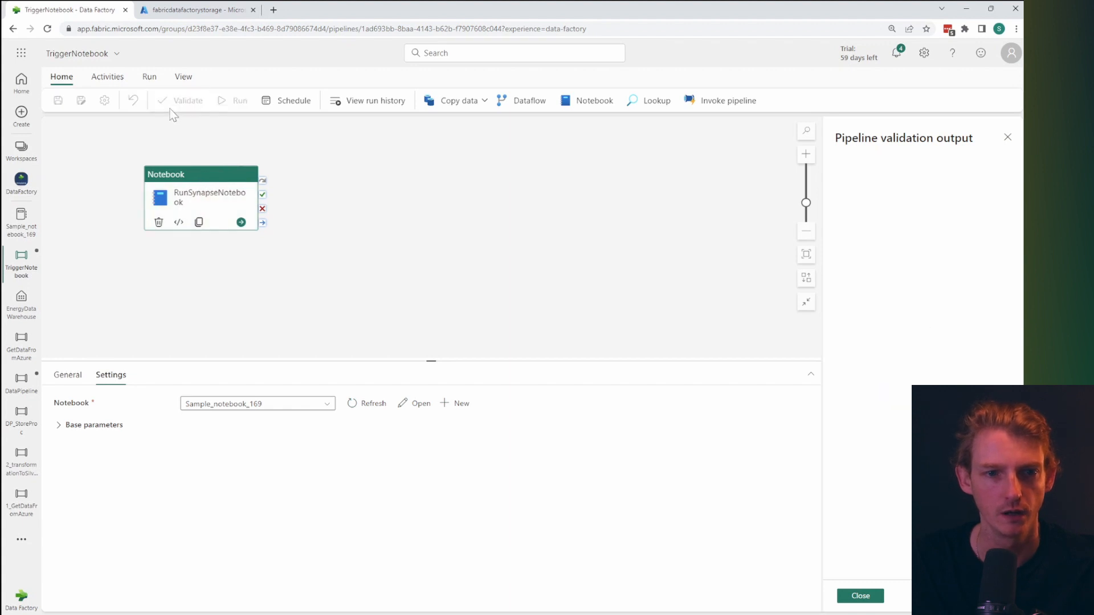
Save and run the TriggerNotebook pipeline, then check the Output tab.
click(239, 99)
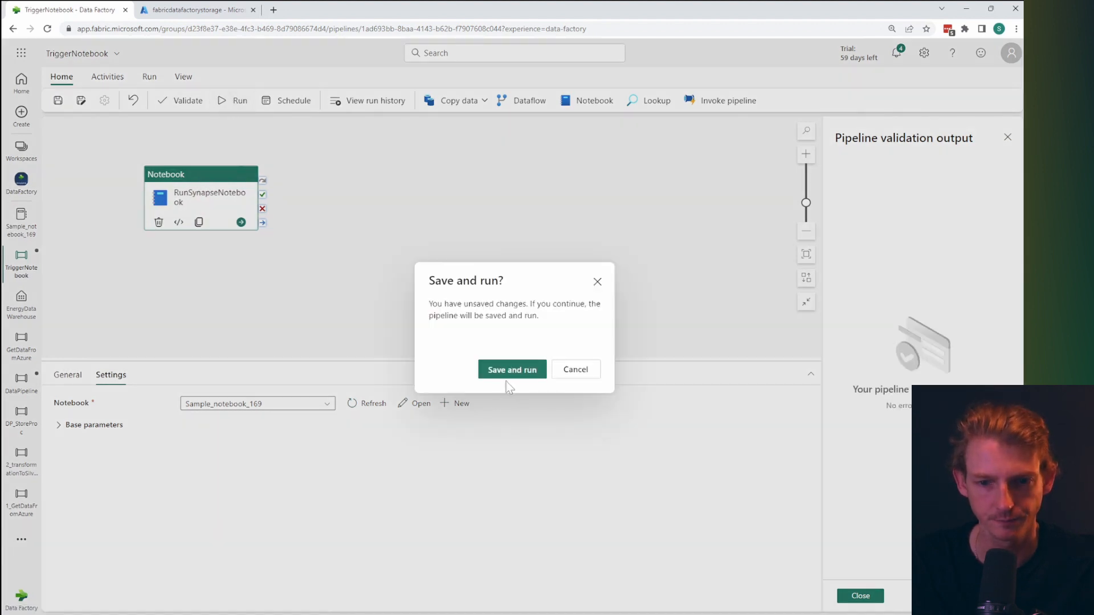
click(512, 369)
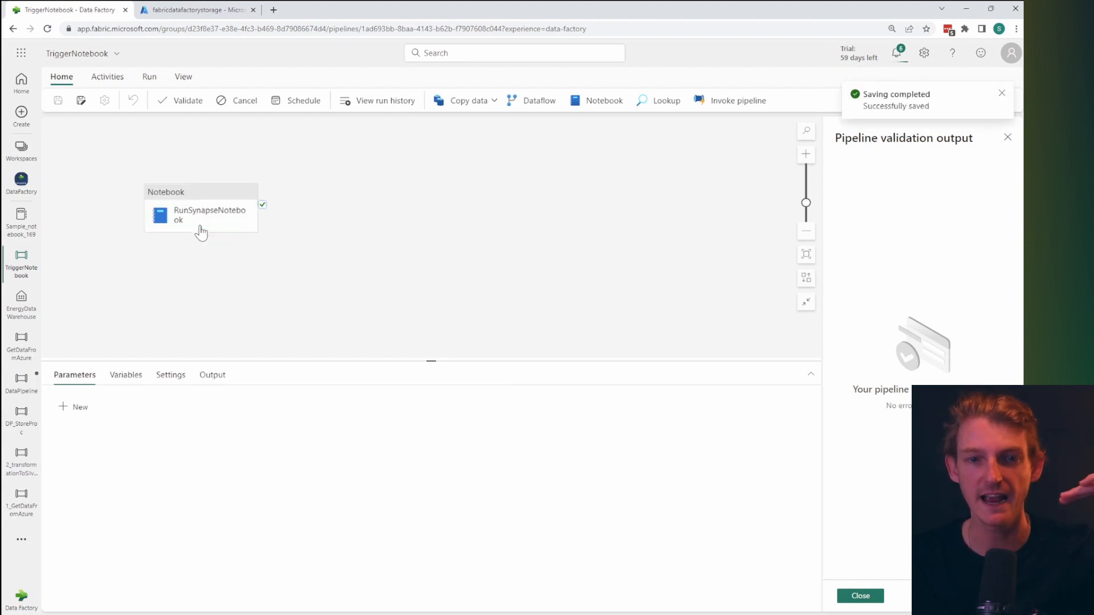
click(211, 375)
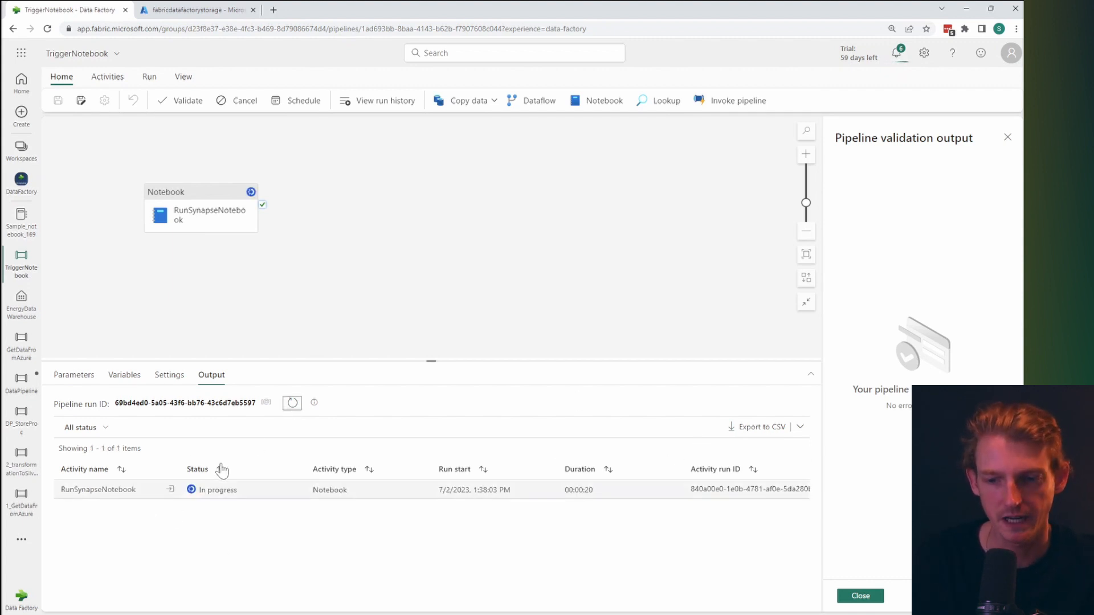
mouse_move(141, 479)
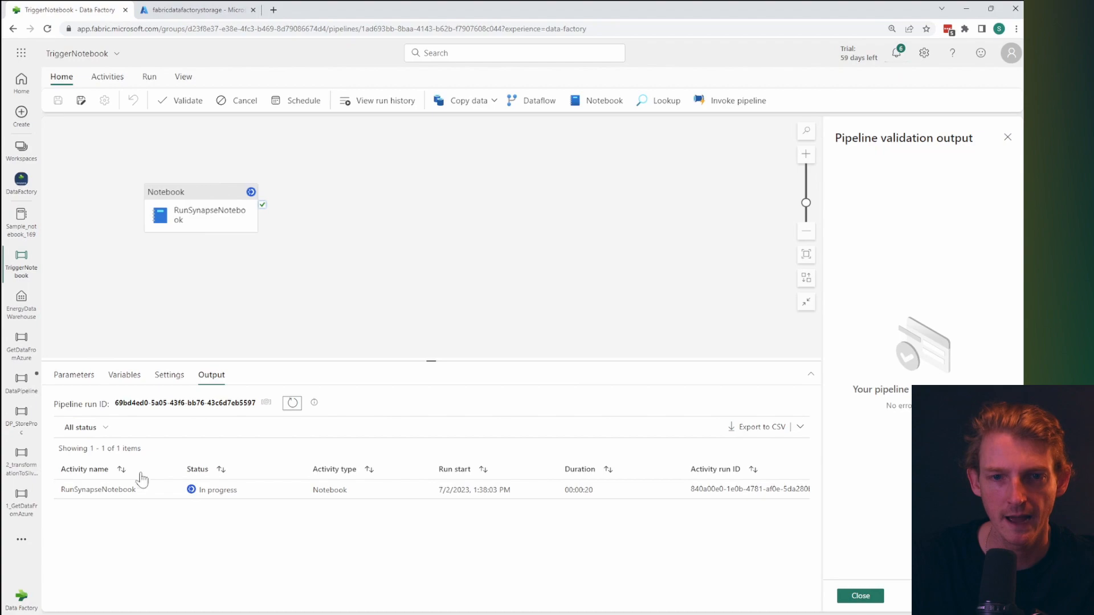